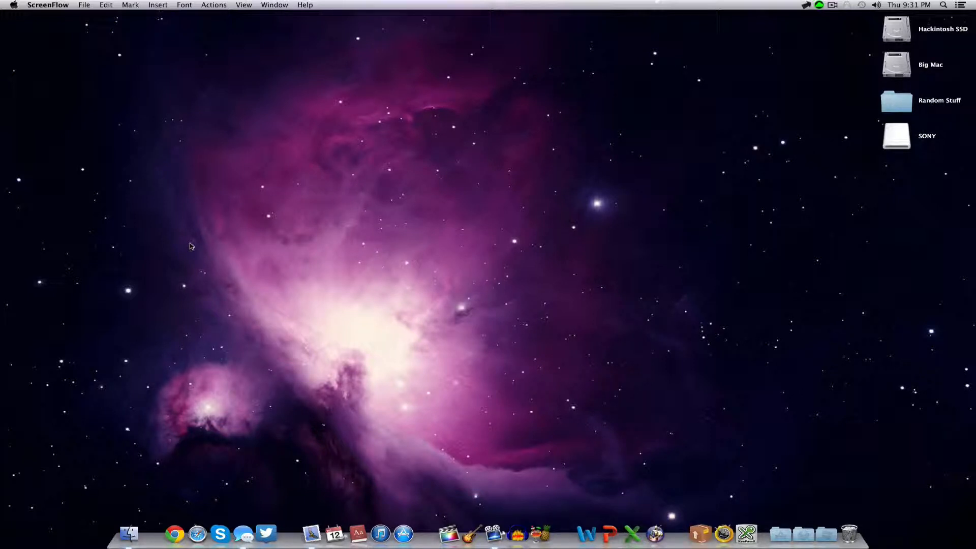
mouse_move(156, 239)
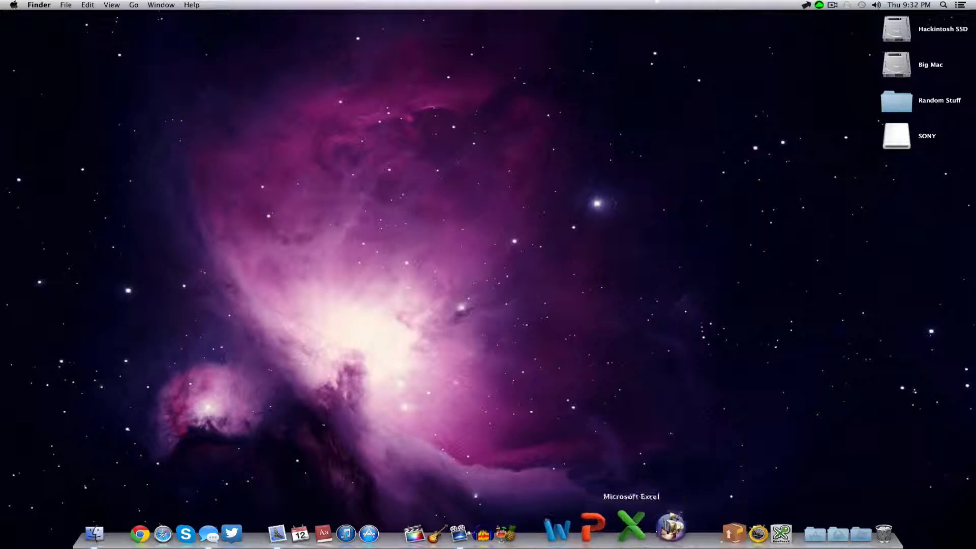
mouse_move(717, 532)
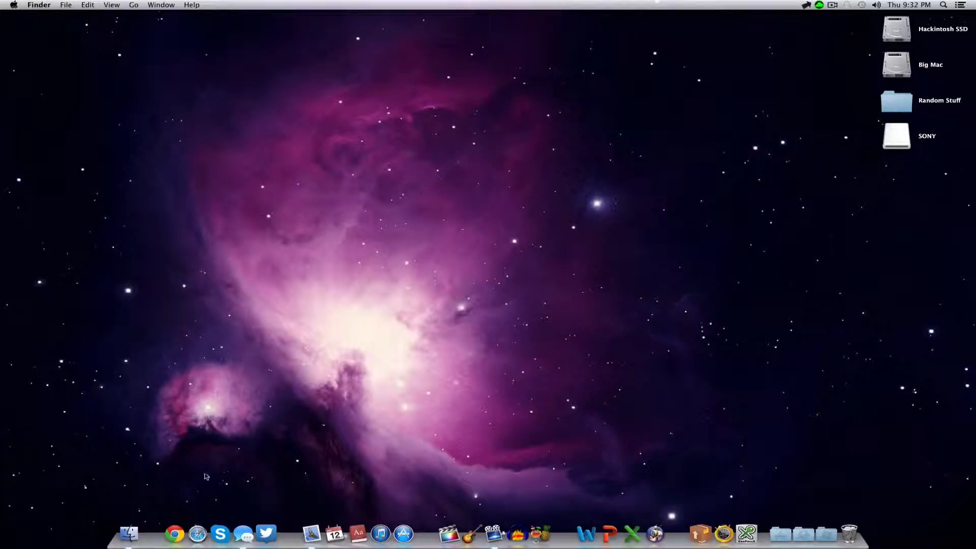
mouse_move(129, 530)
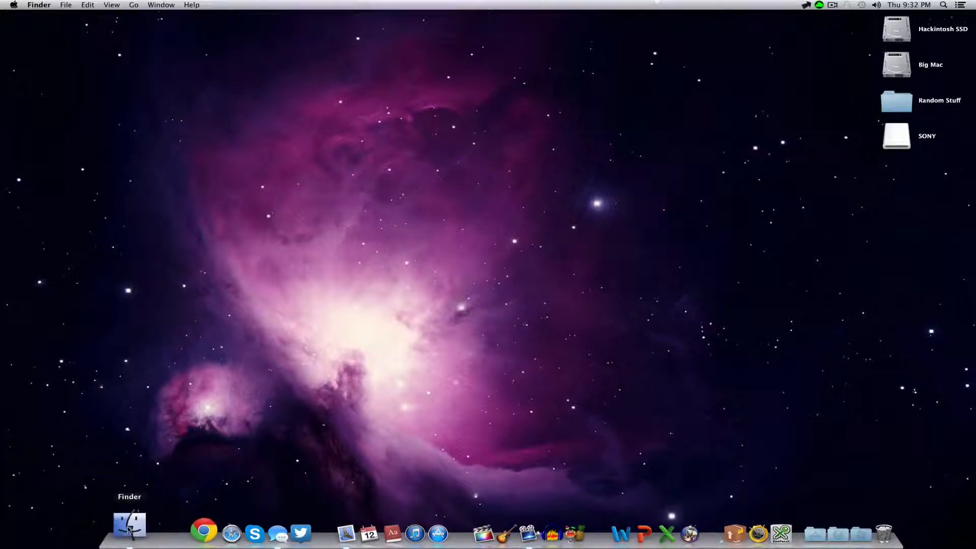
- Open a Finder window on All My Files, reposition it, then close it
click(129, 526)
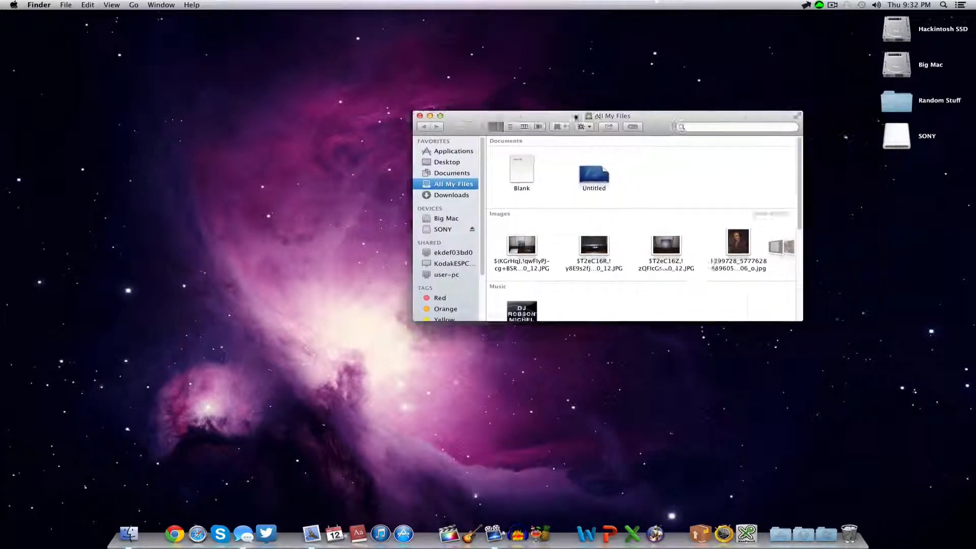
drag(611, 116, 509, 124)
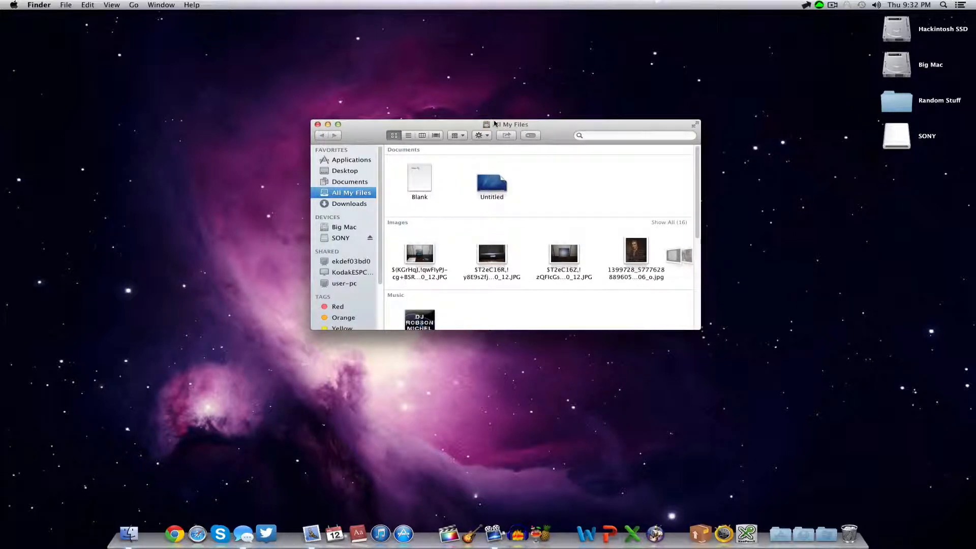
drag(510, 124, 513, 137)
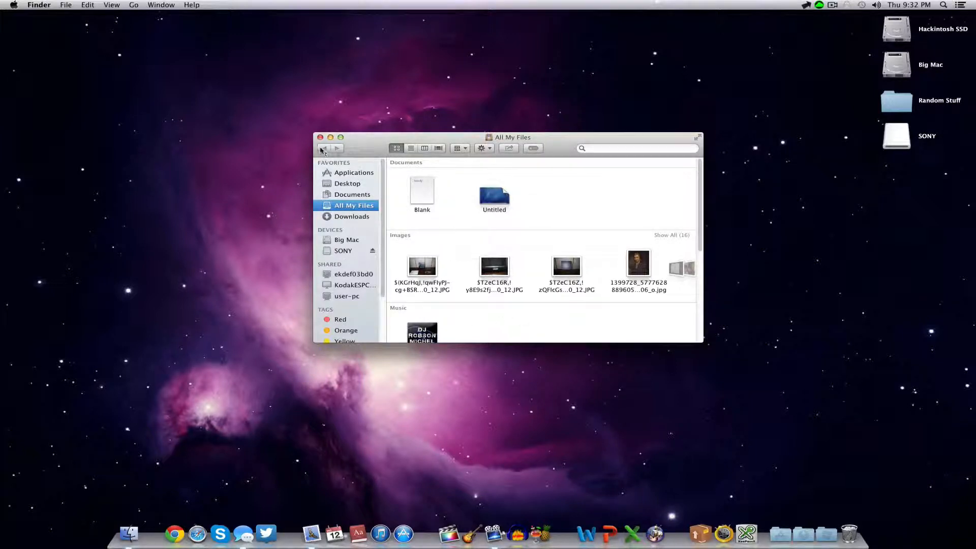
click(320, 137)
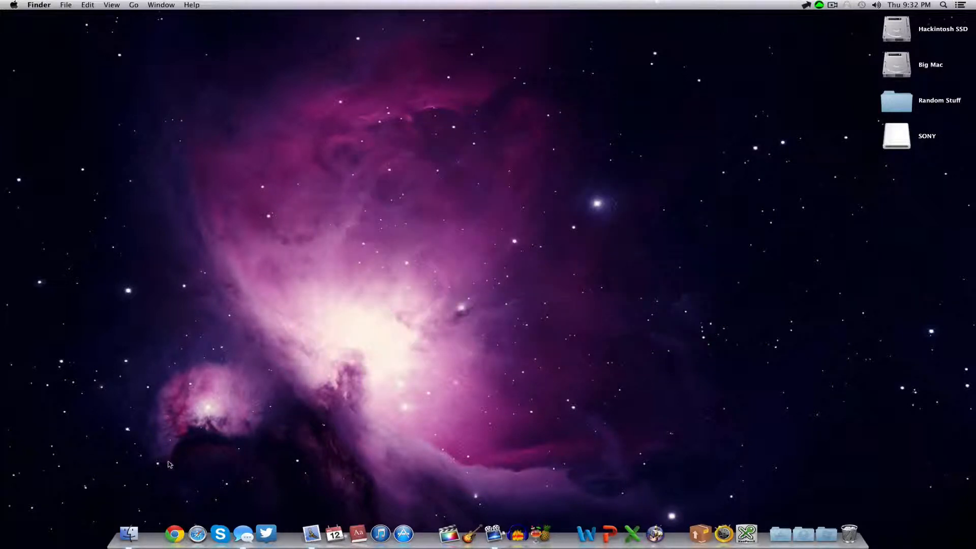
mouse_move(173, 531)
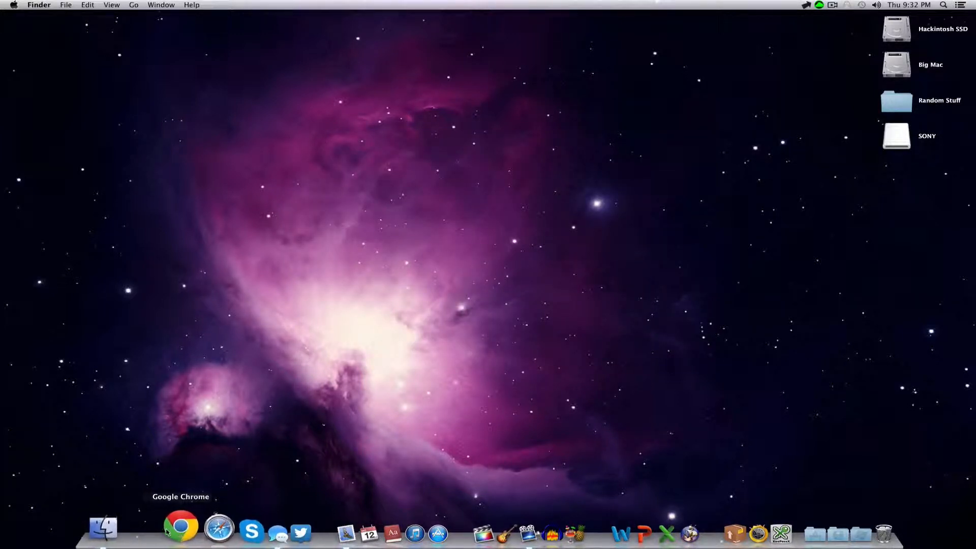
mouse_move(177, 530)
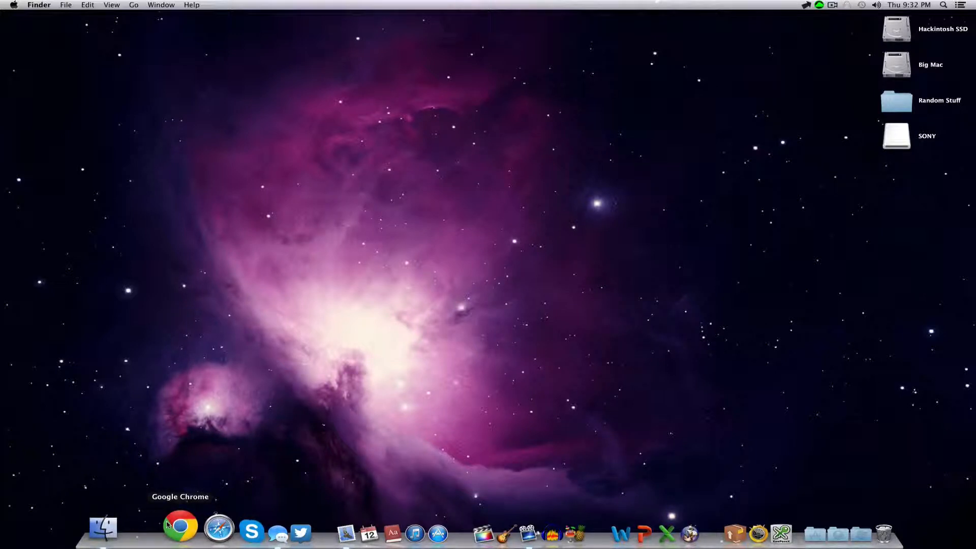
mouse_move(183, 486)
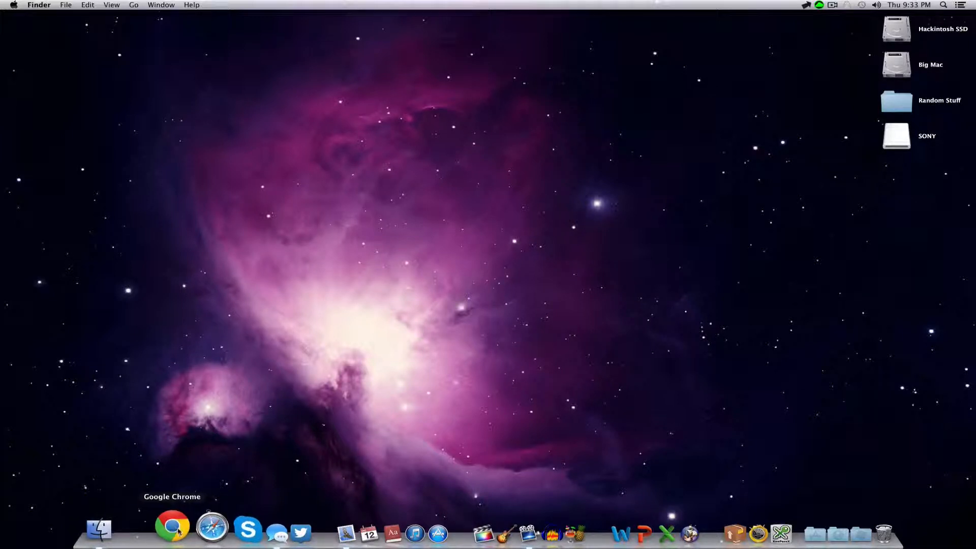
- Launch Safari from the Dock and quit it from its app menu
click(211, 529)
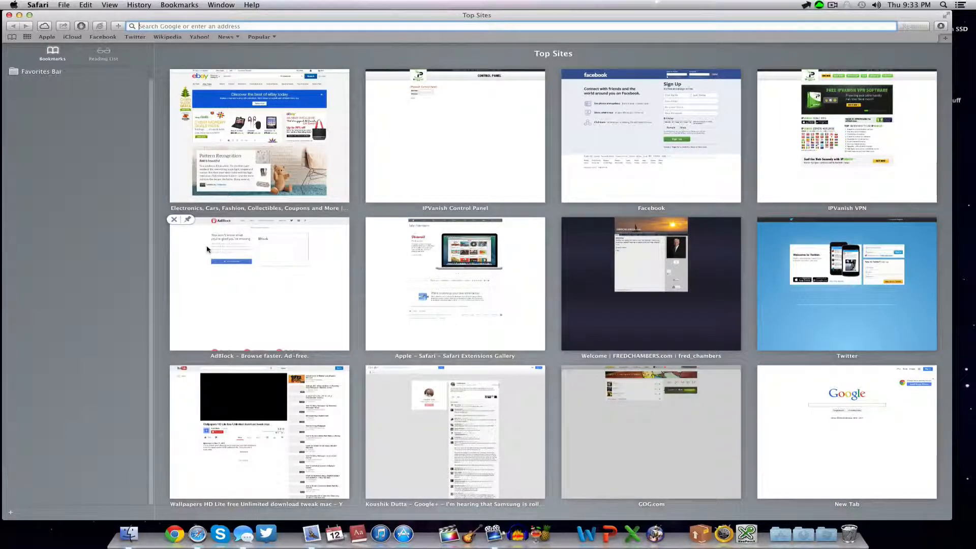
click(37, 5)
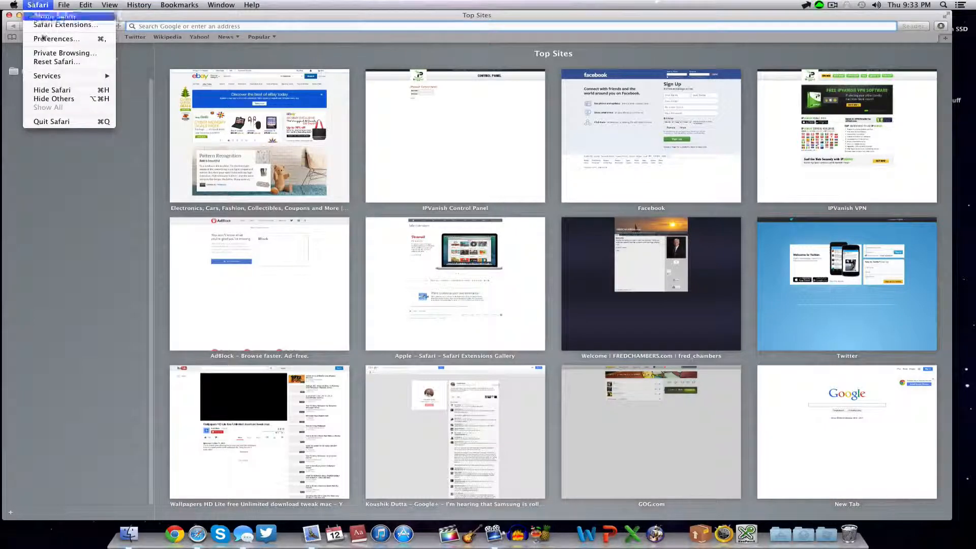
click(50, 122)
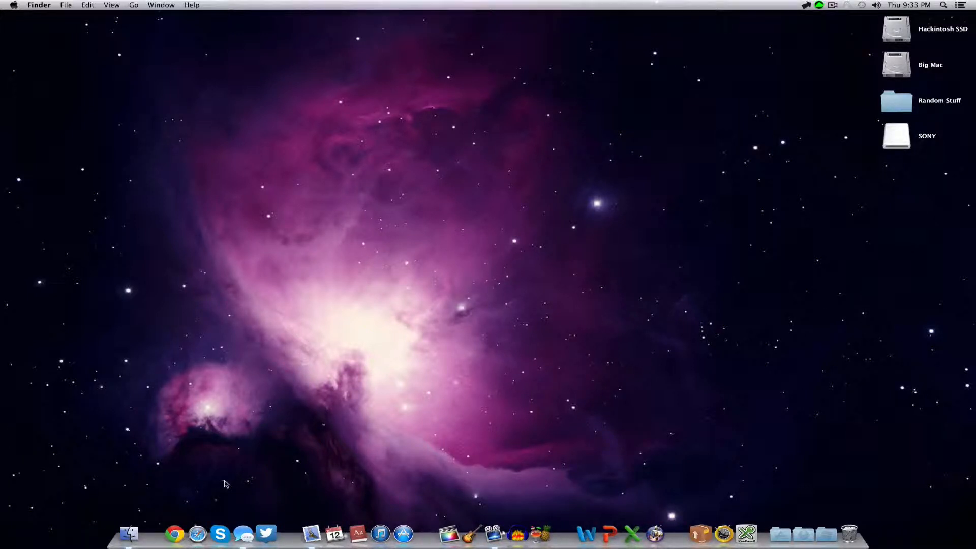
mouse_move(214, 531)
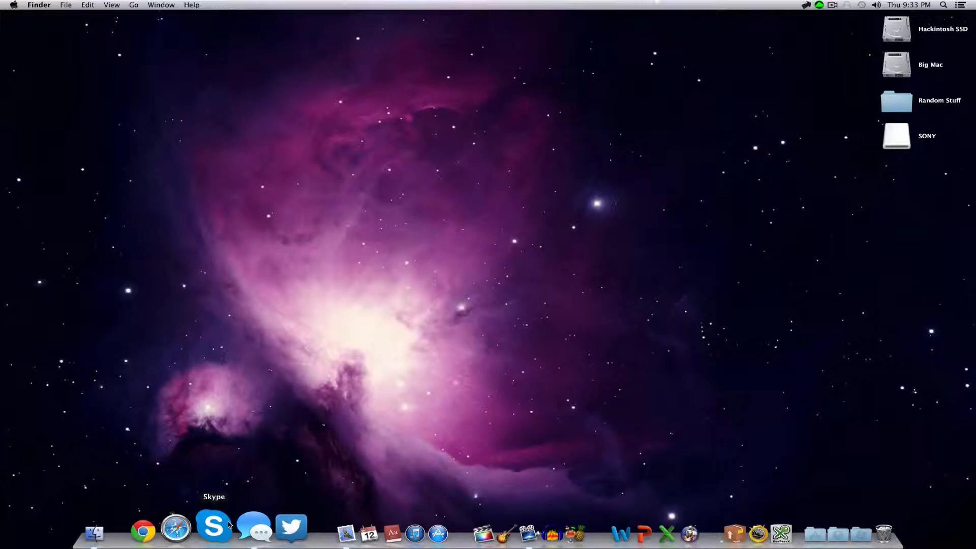
mouse_move(244, 530)
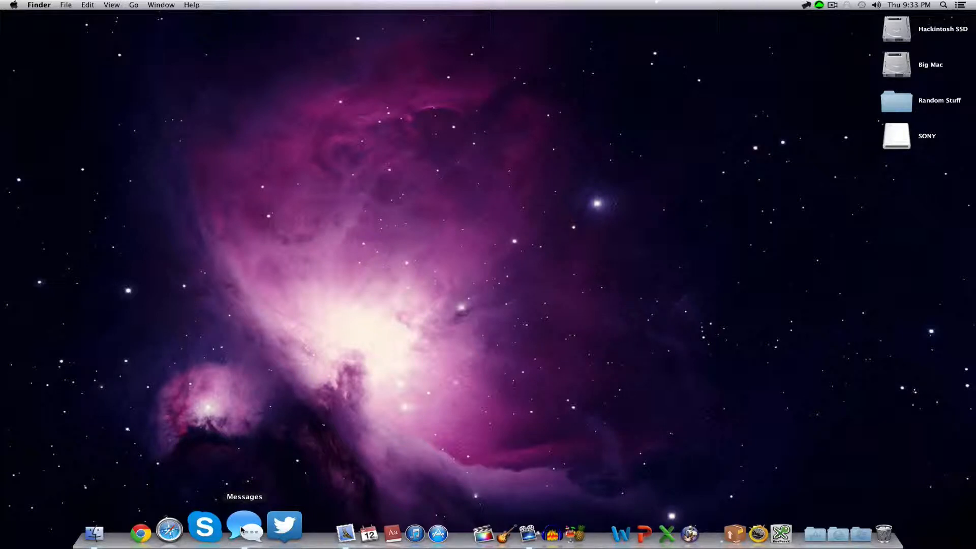
- Launch Messages, move its window left, then close it
click(245, 532)
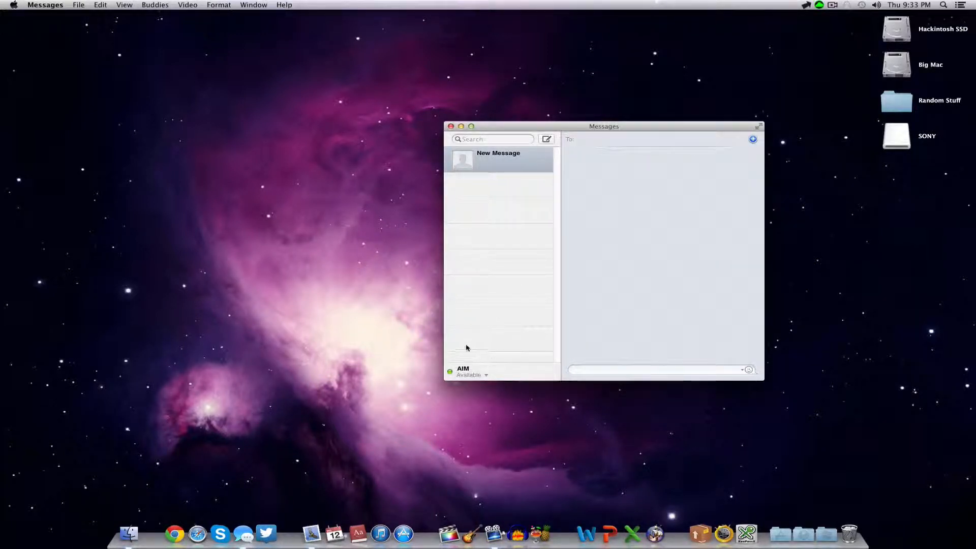
mouse_move(459, 293)
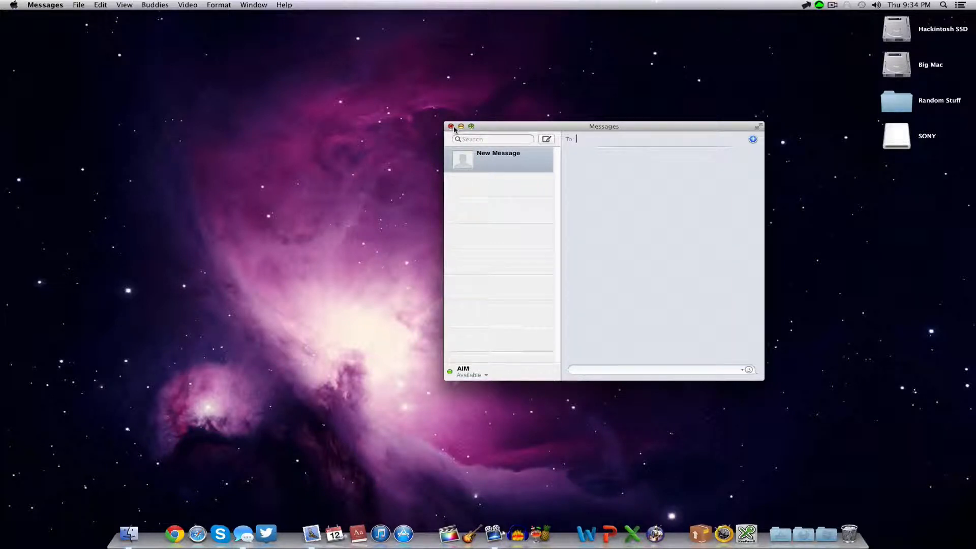
mouse_move(447, 132)
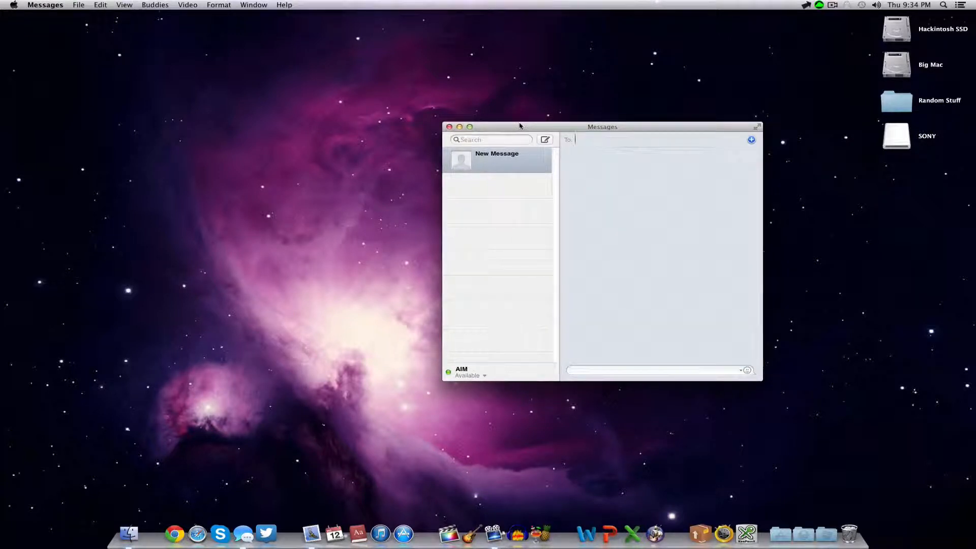
drag(519, 127, 472, 126)
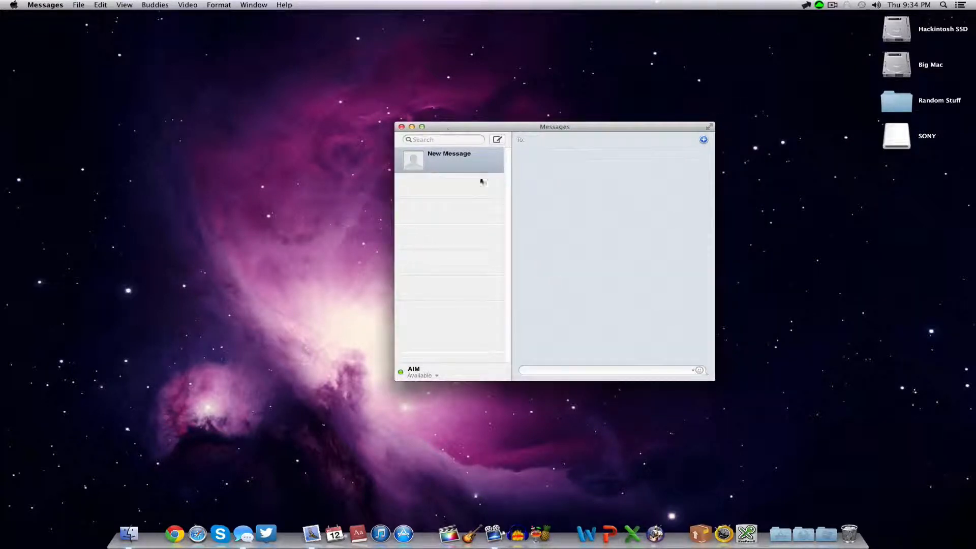
mouse_move(650, 379)
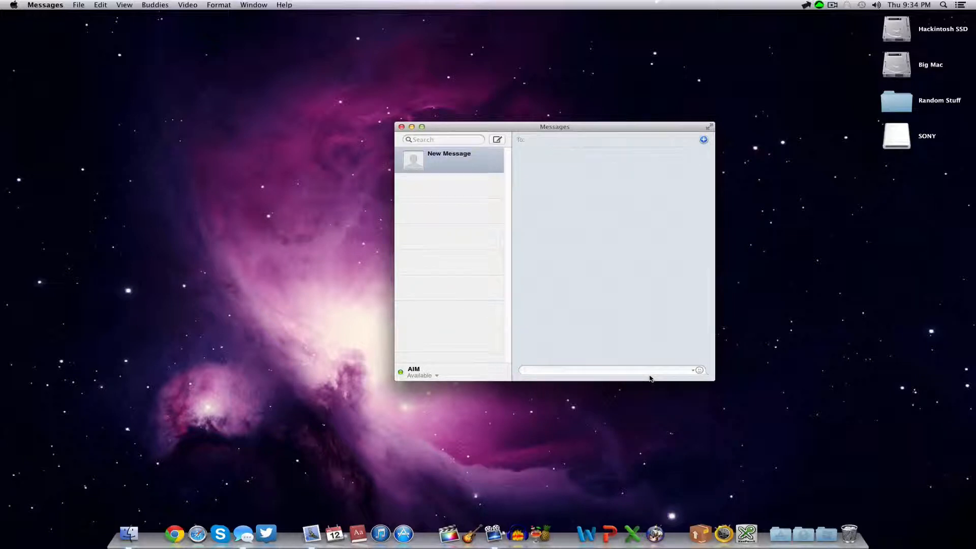
mouse_move(436, 246)
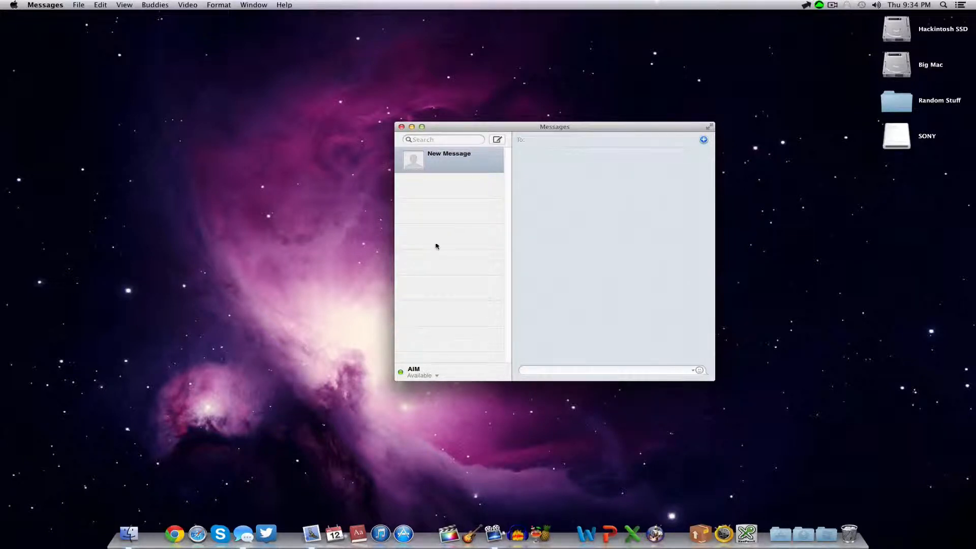
mouse_move(407, 137)
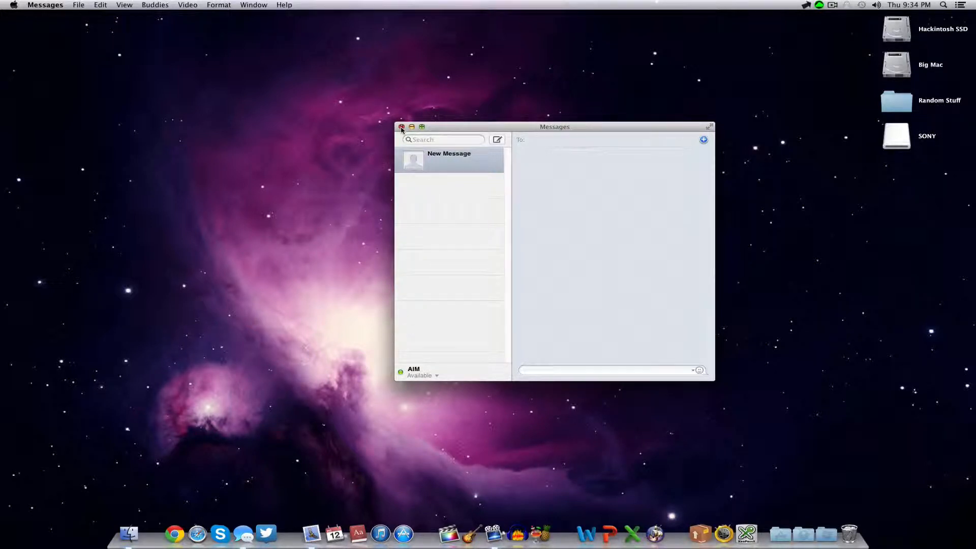
click(402, 127)
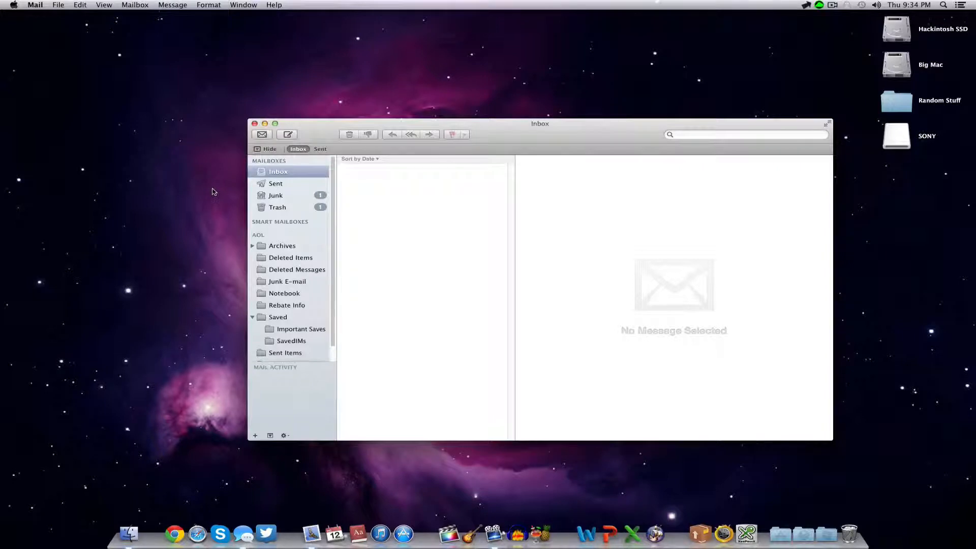
mouse_move(269, 184)
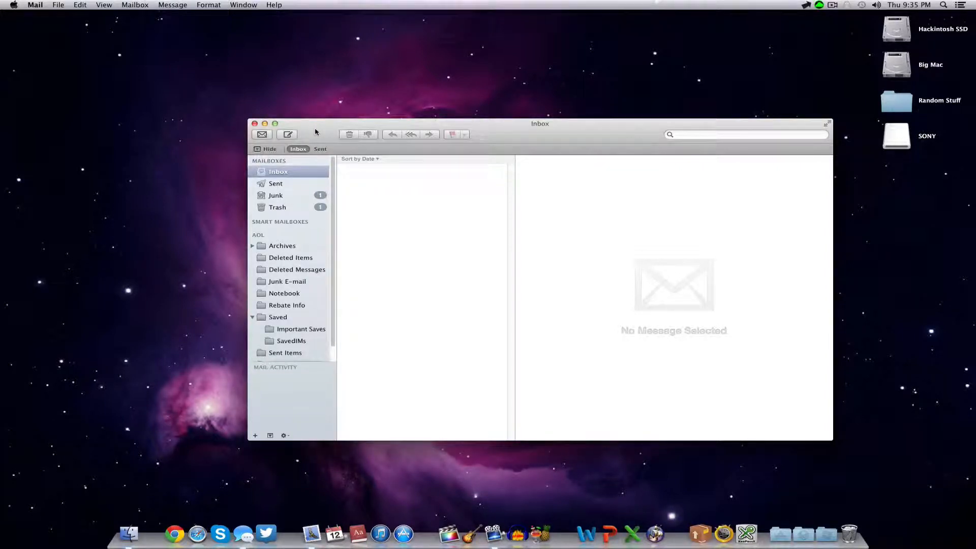
mouse_move(149, 87)
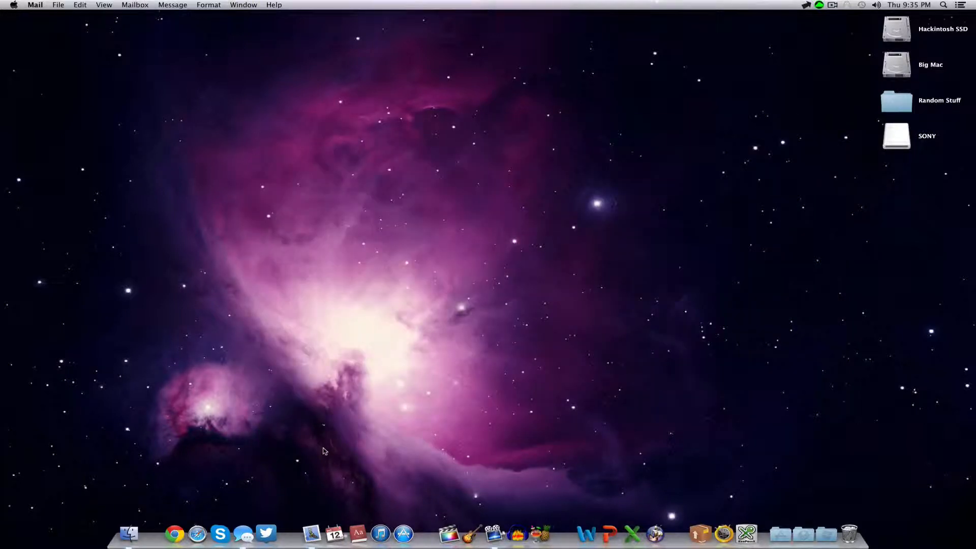
mouse_move(332, 536)
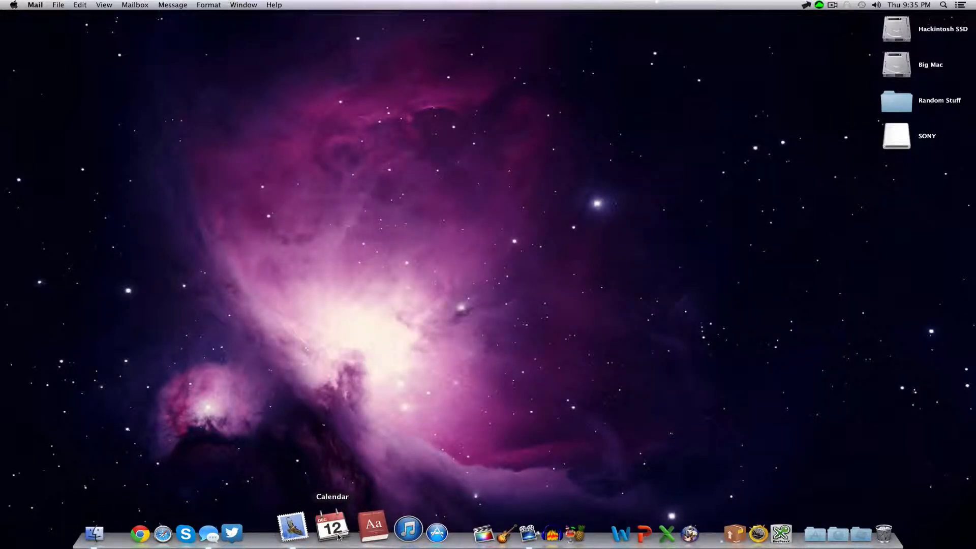
- Launch Calendar, shift its December 2013 window slightly left, then close it
click(332, 533)
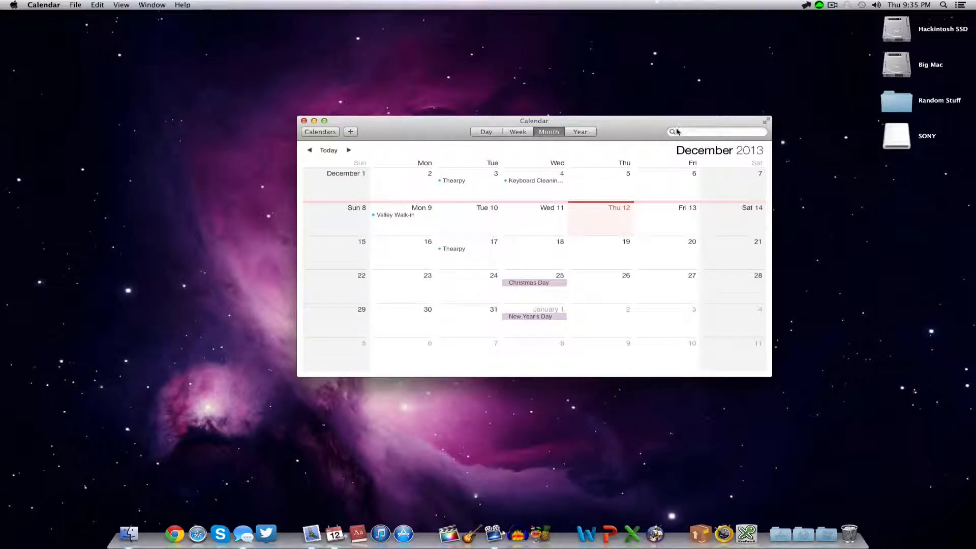
drag(533, 120, 513, 120)
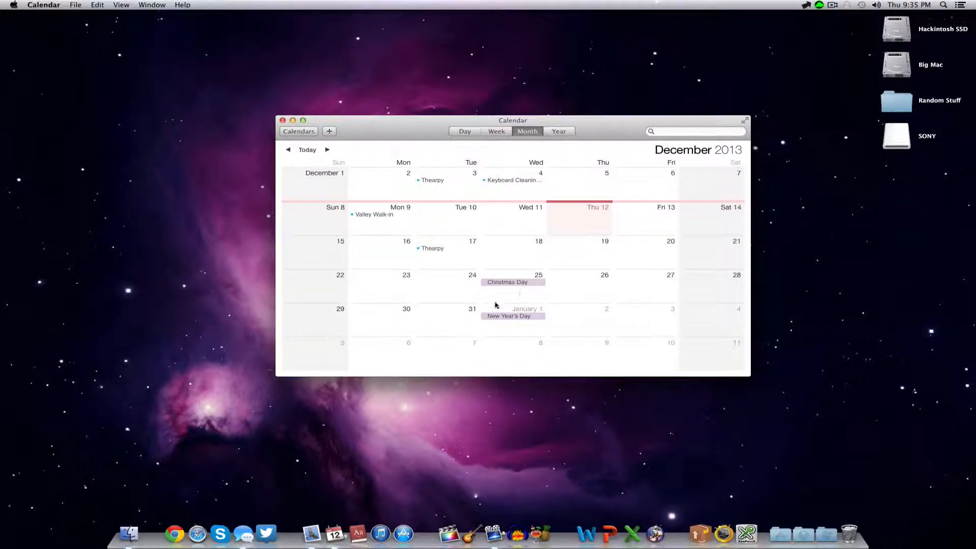
mouse_move(256, 179)
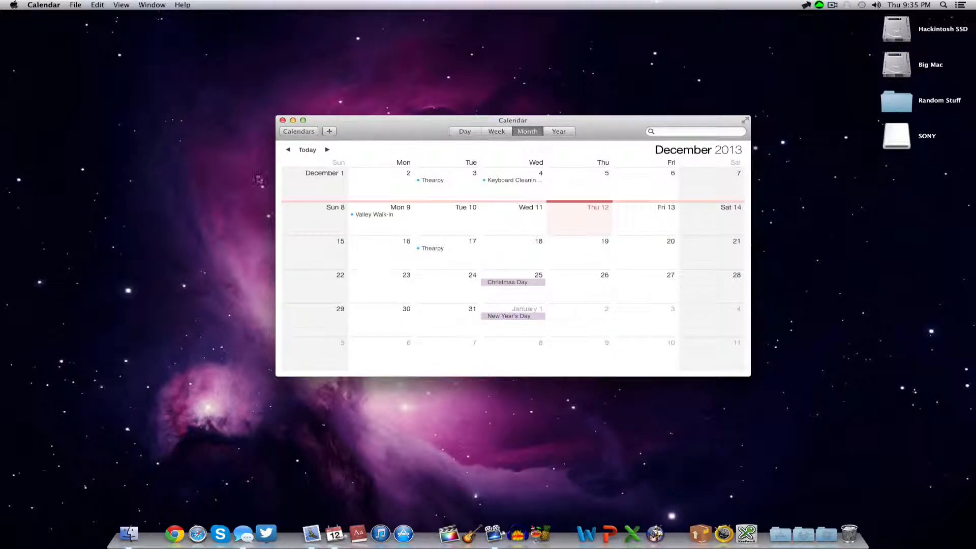
click(282, 120)
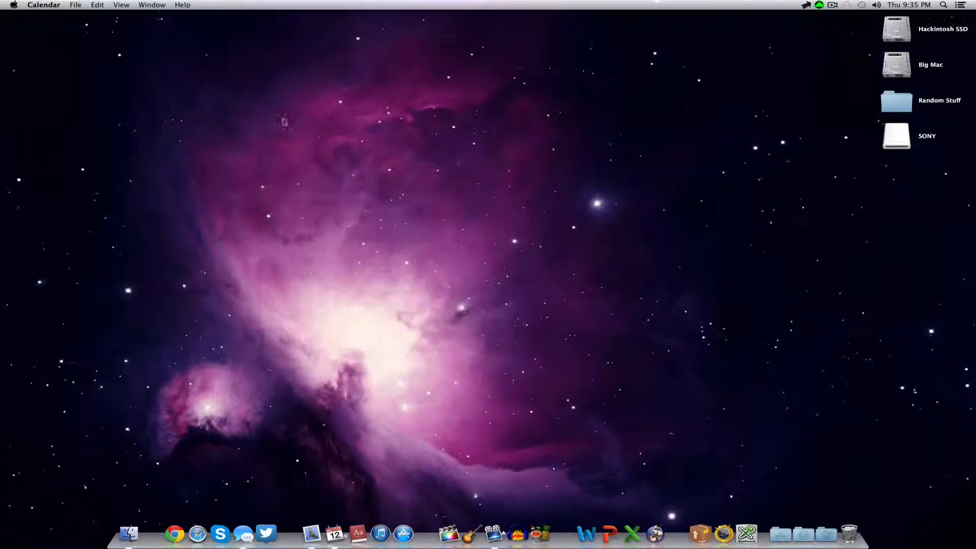
mouse_move(357, 533)
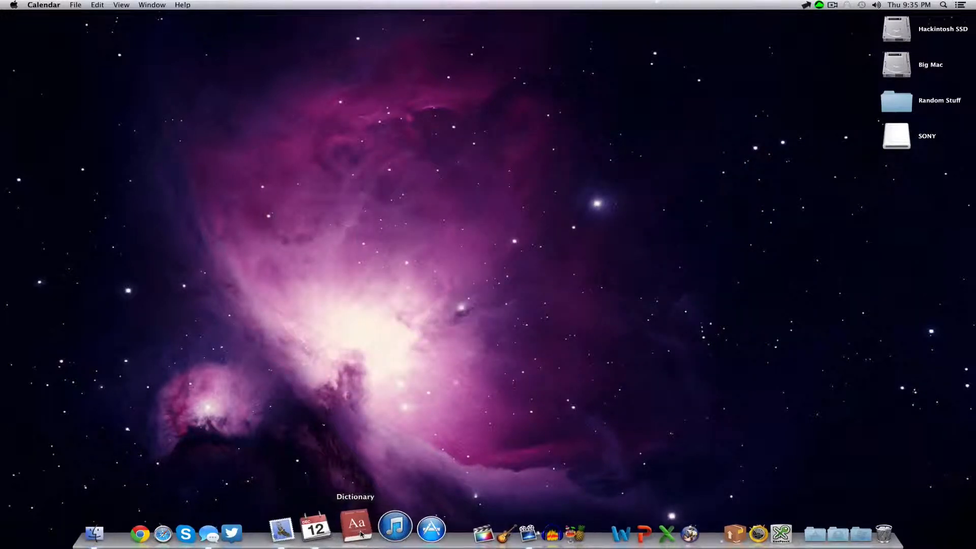
- Open Dictionary, nudge its window, view Thesaurus then Dictionary sources, and close it
click(354, 532)
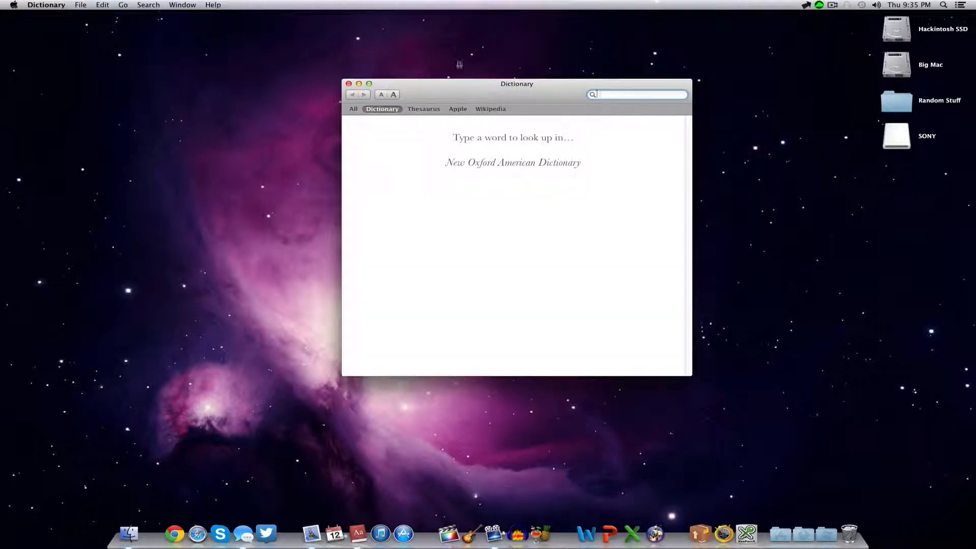
drag(517, 83, 512, 84)
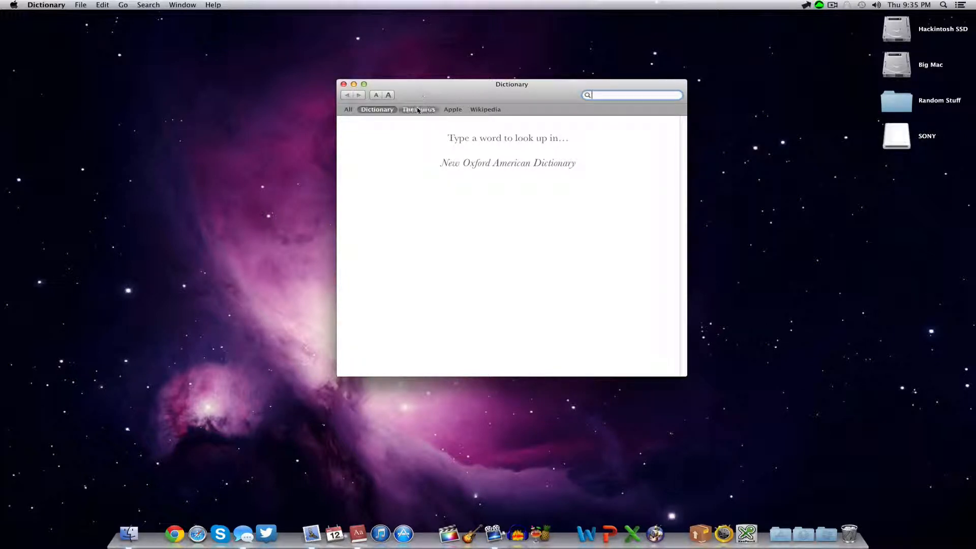
click(419, 110)
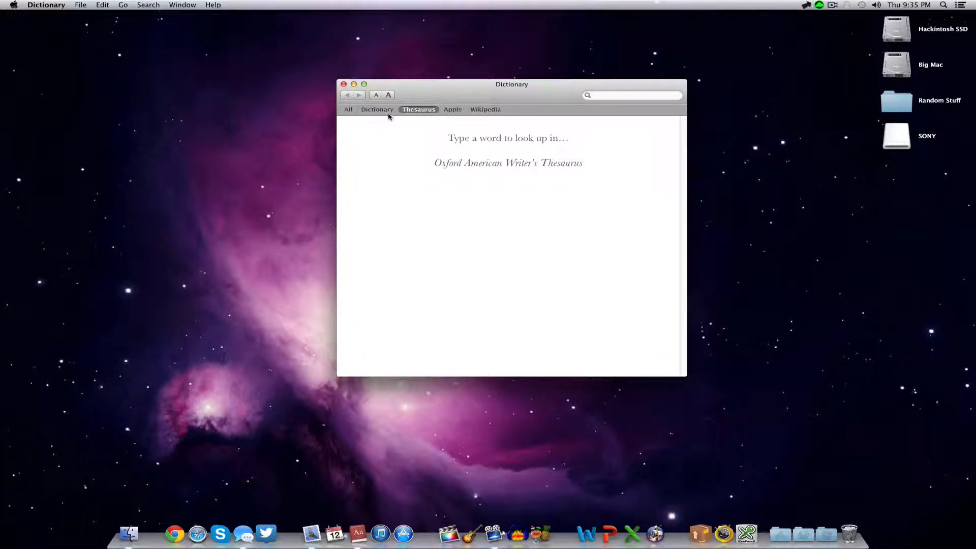
click(378, 110)
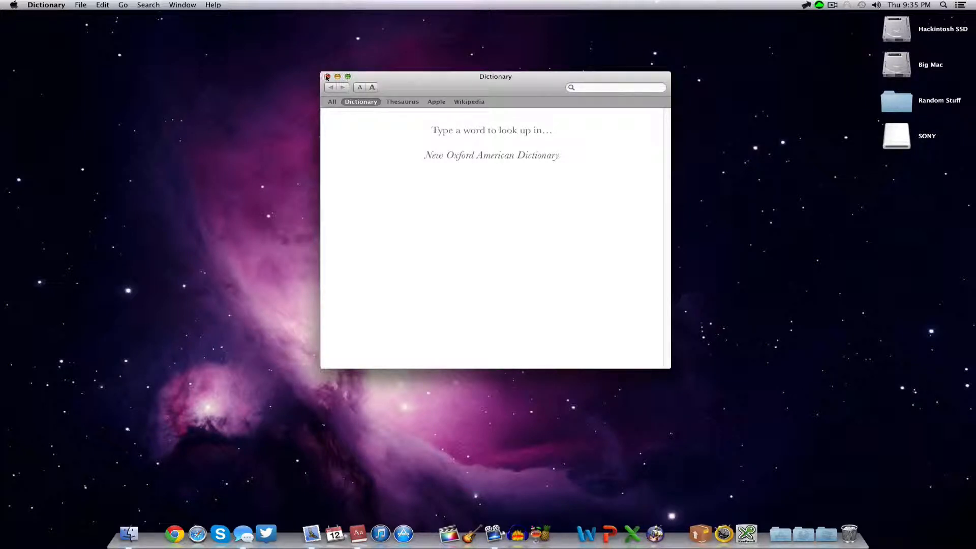
click(327, 77)
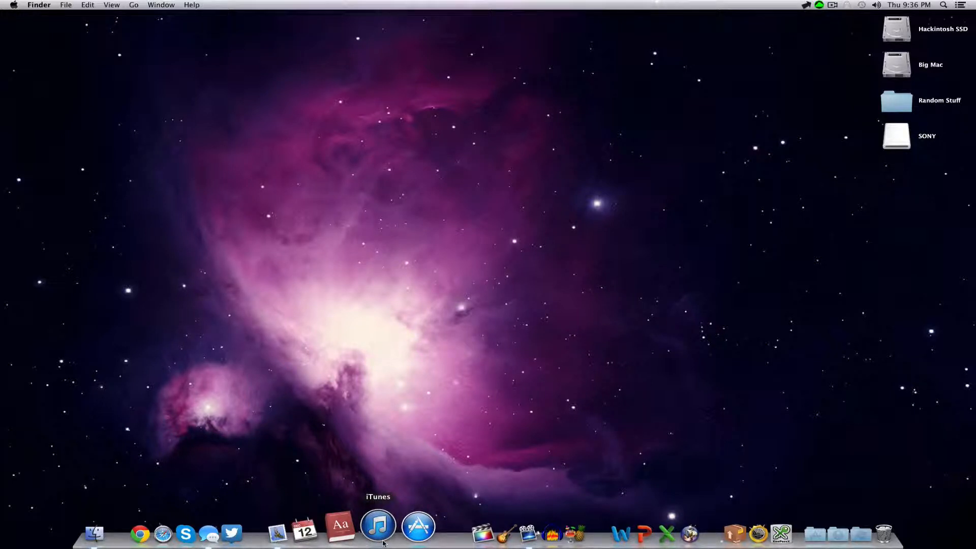
mouse_move(396, 541)
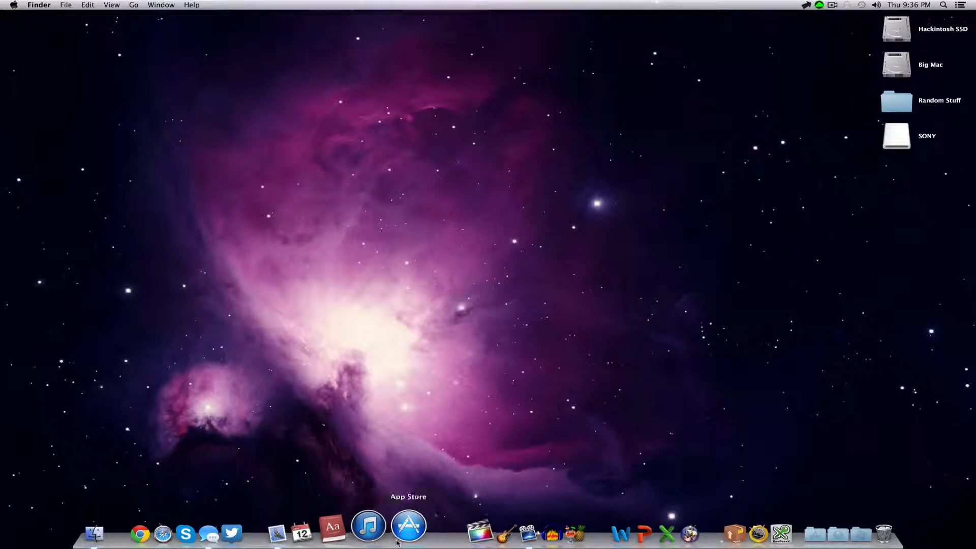
- Open App Store, scroll Featured down to Previous Editors' Choices, then close it
click(410, 532)
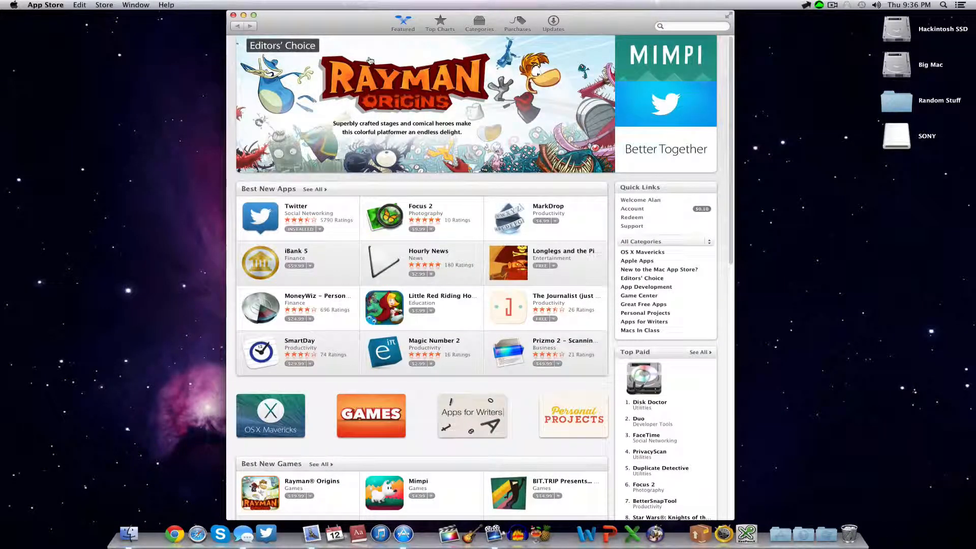
mouse_move(402, 513)
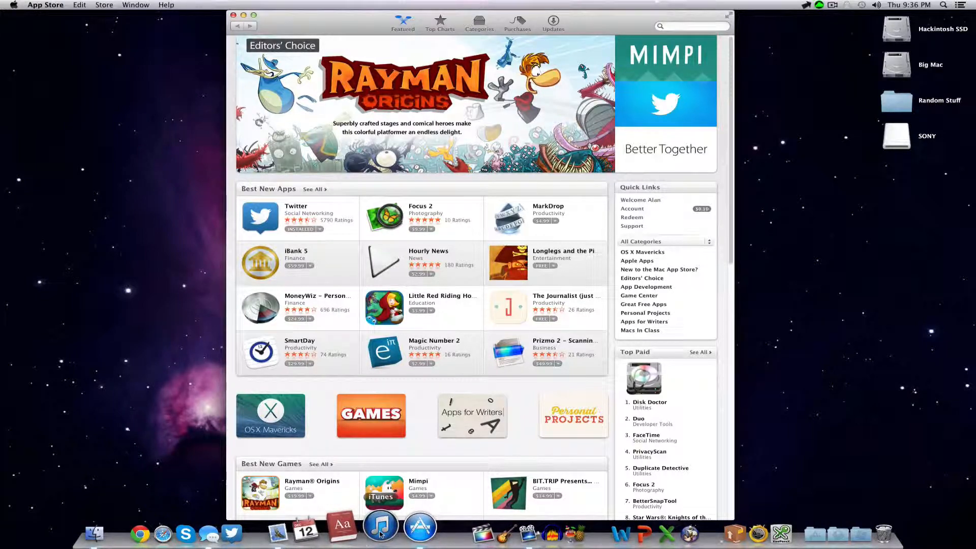
scroll(down, 3)
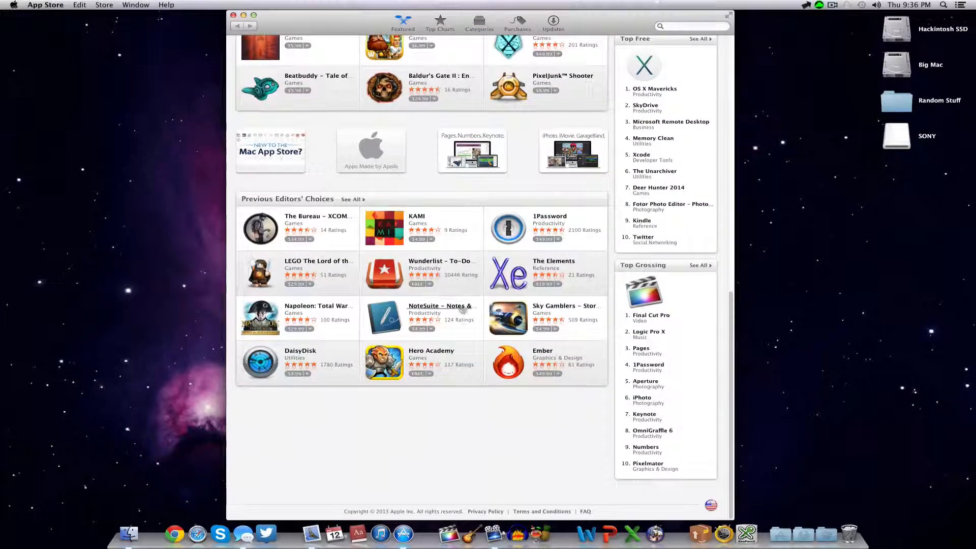
click(402, 21)
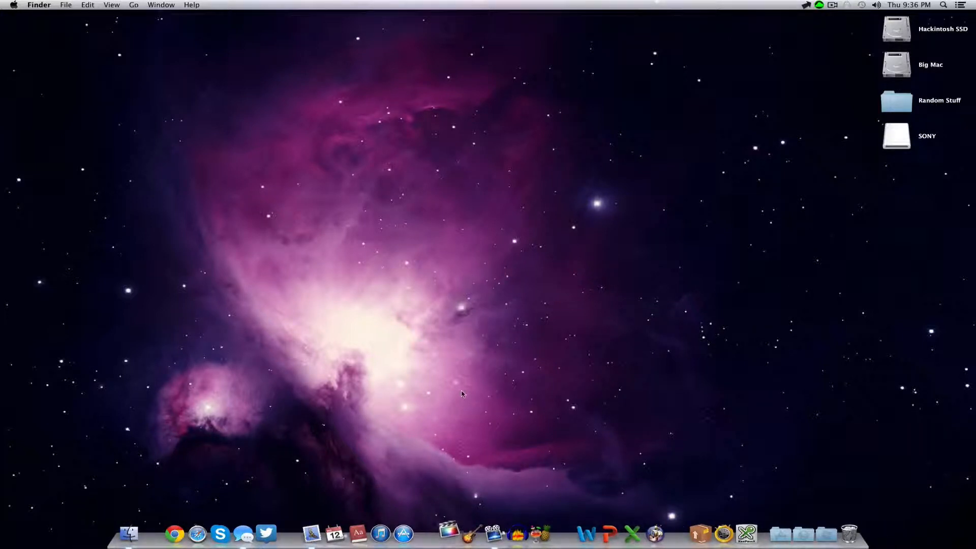
- Launch Final Cut Pro on New Project 1, move the playhead near the end, then quit
click(451, 533)
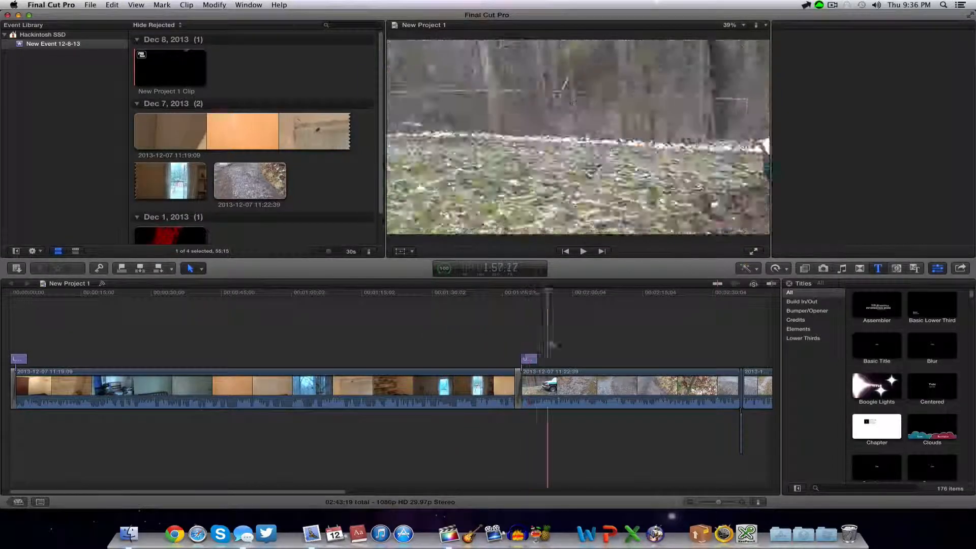
click(538, 345)
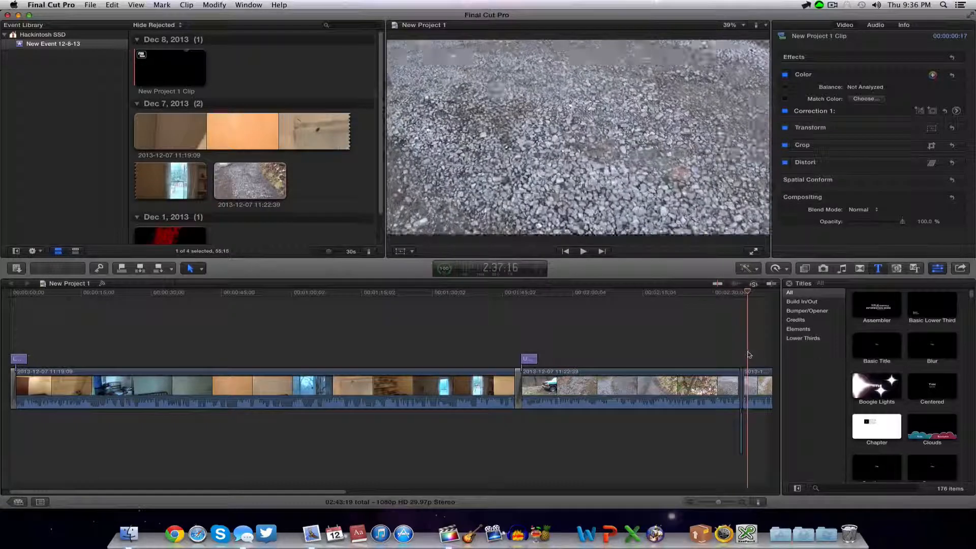
click(52, 5)
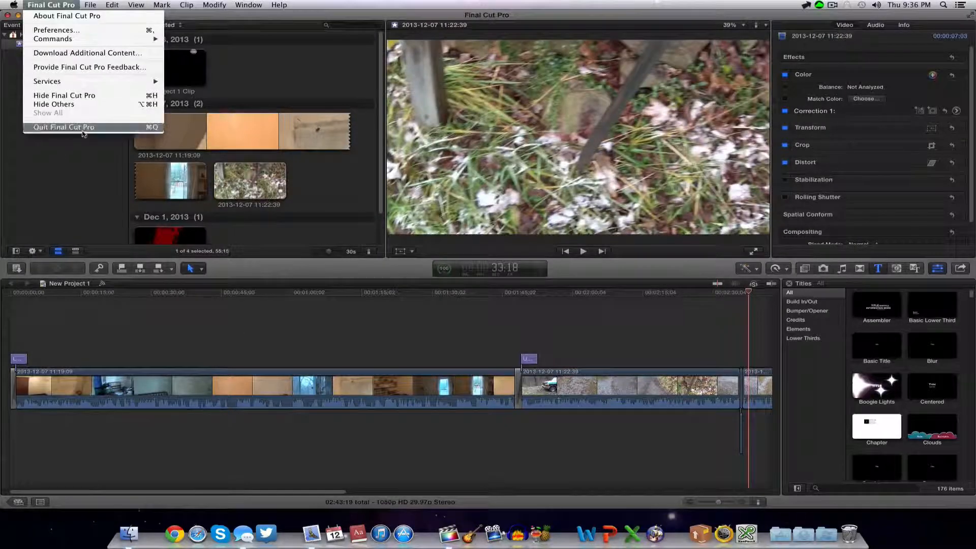
click(63, 127)
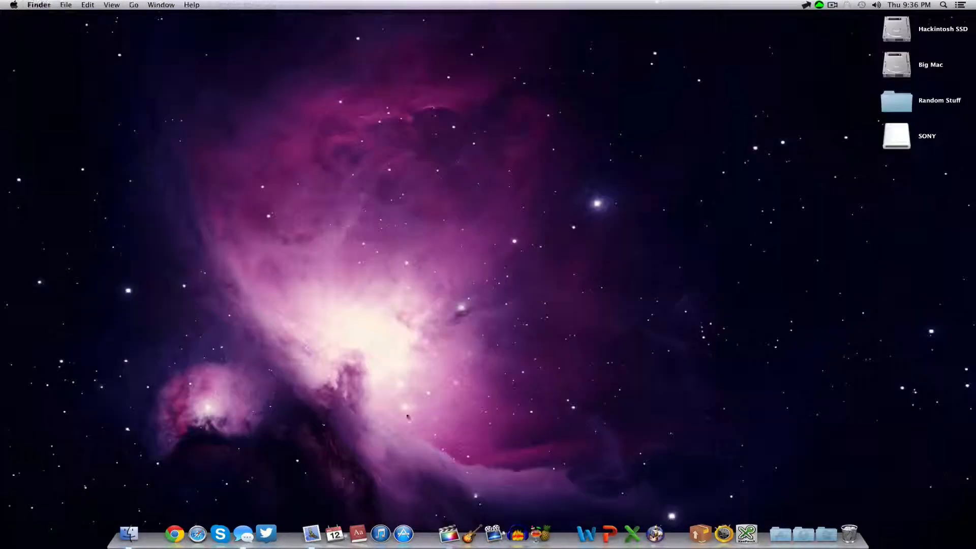
mouse_move(471, 533)
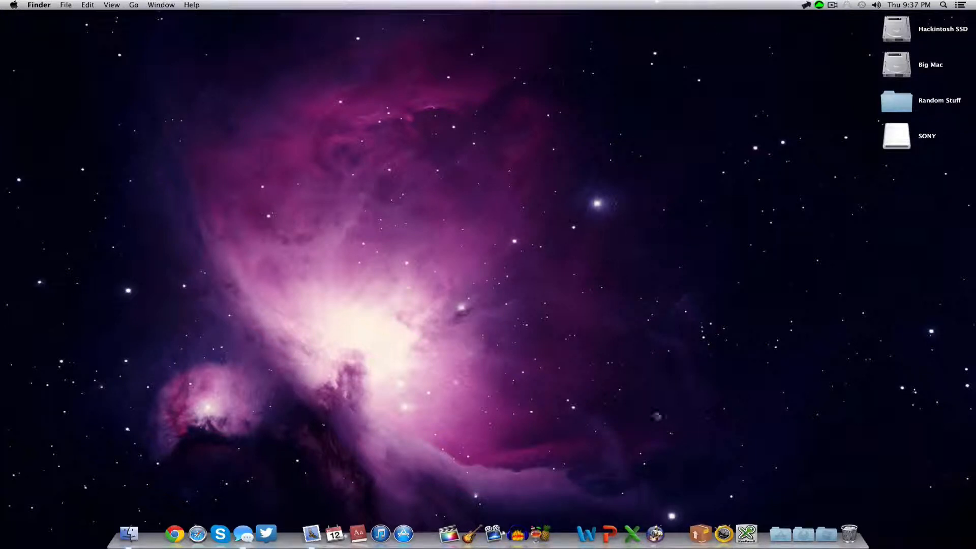
mouse_move(490, 535)
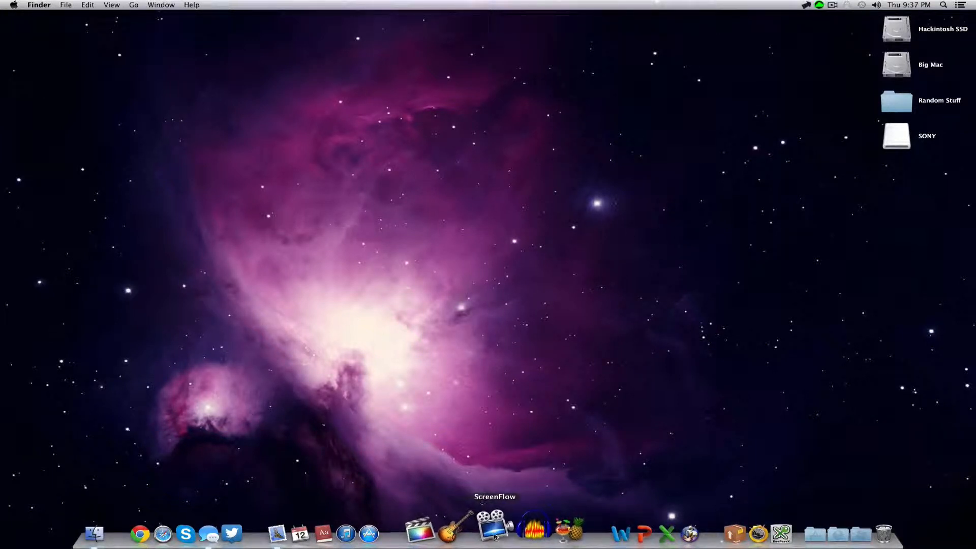
mouse_move(516, 534)
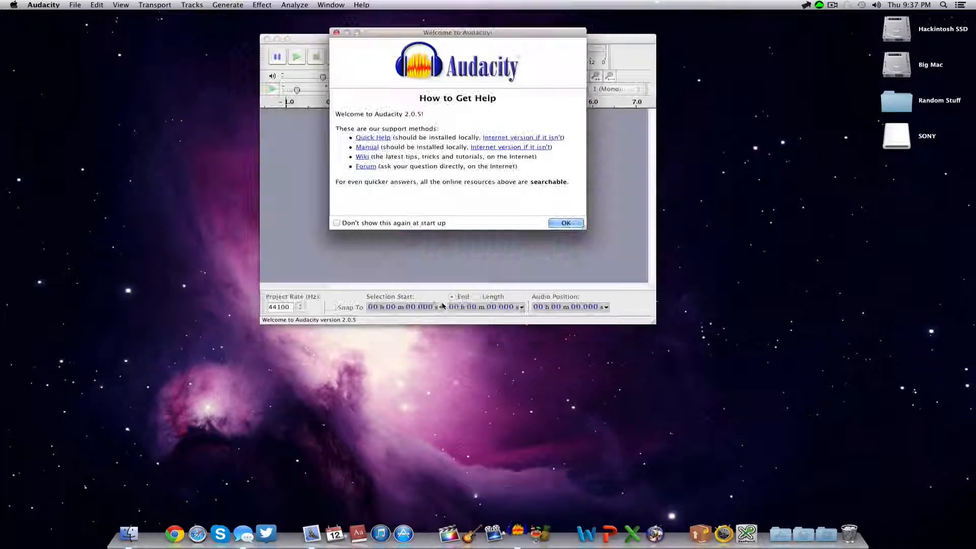
- Dismiss Audacity's welcome message, browse the effects list, then quit Audacity
click(566, 223)
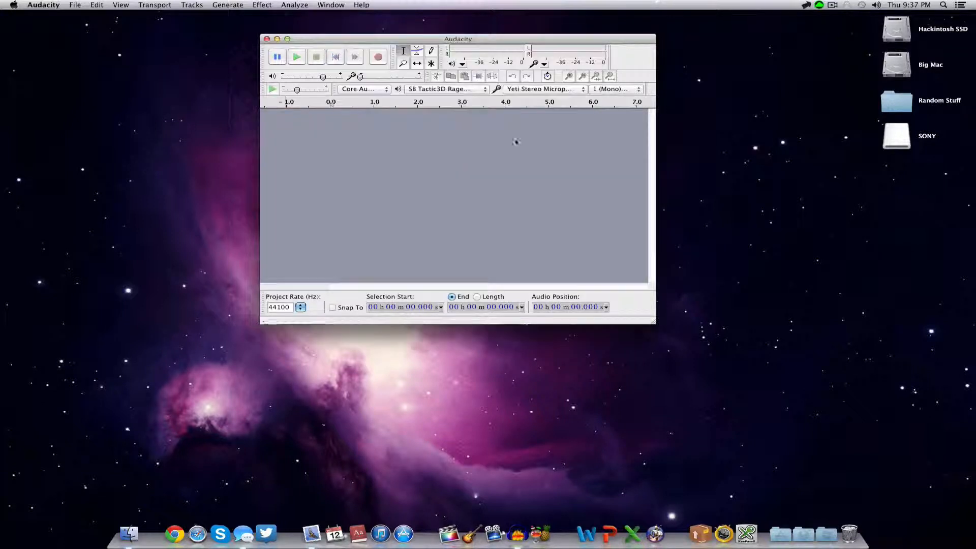
mouse_move(376, 68)
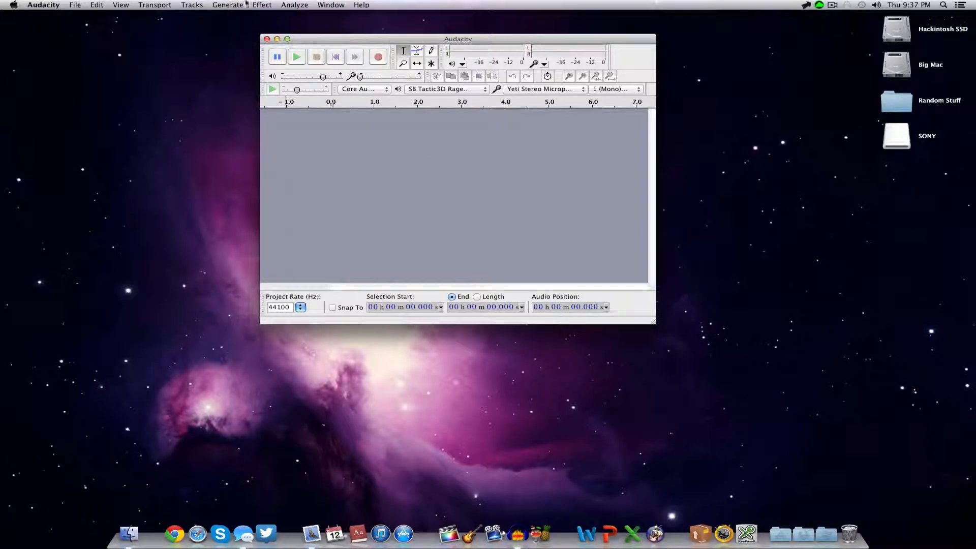
click(262, 4)
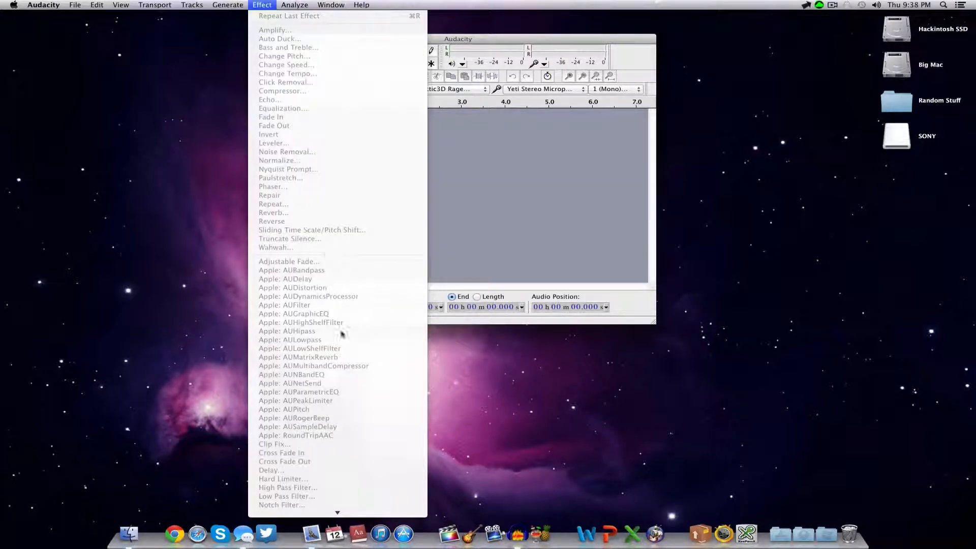
scroll(down, 3)
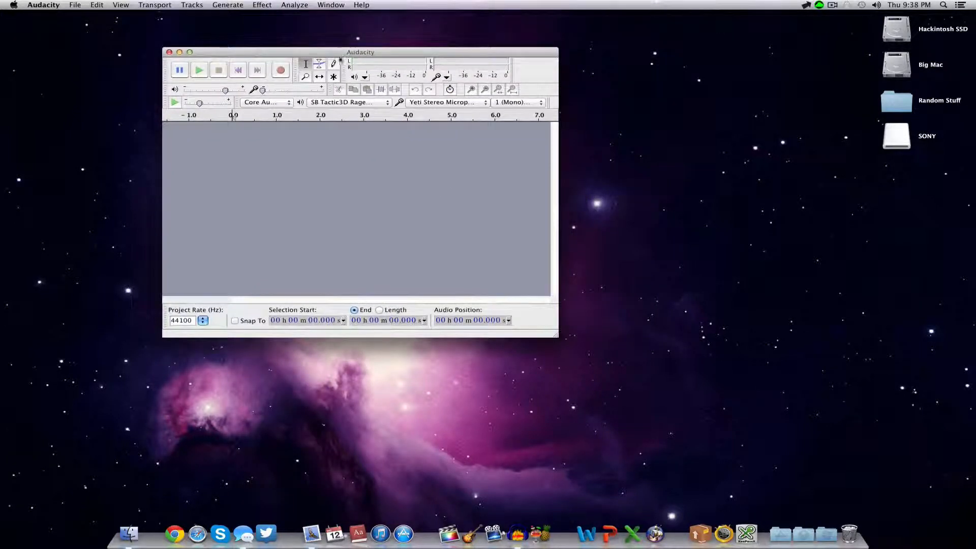
click(42, 5)
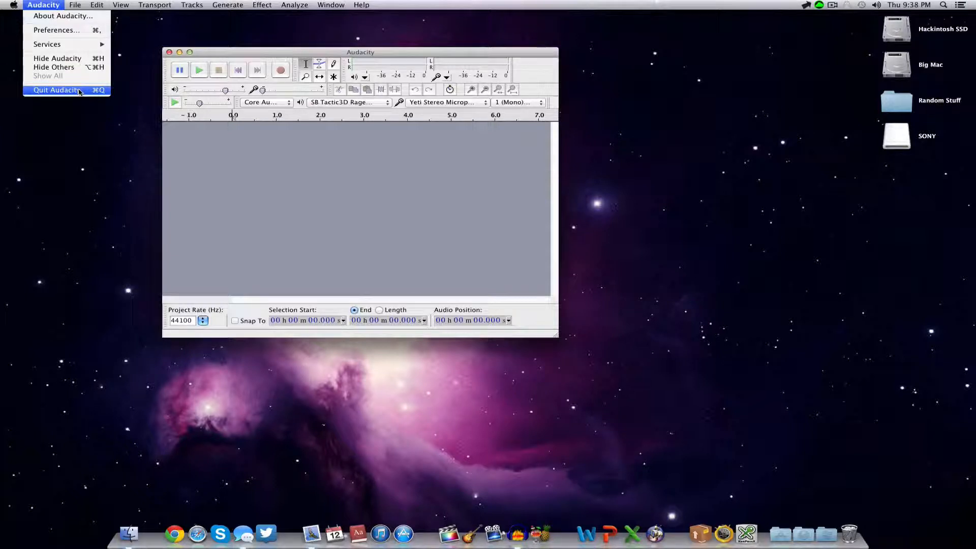
click(56, 90)
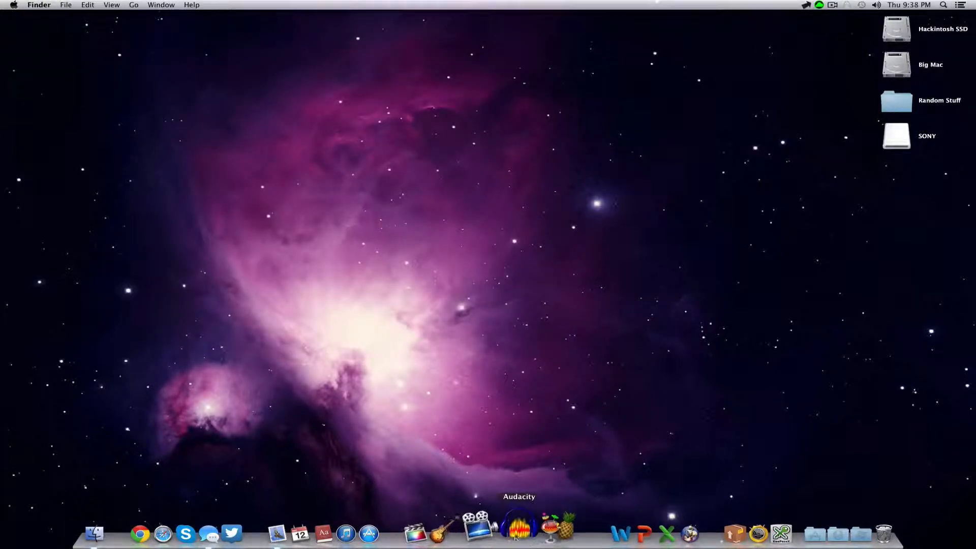
mouse_move(529, 536)
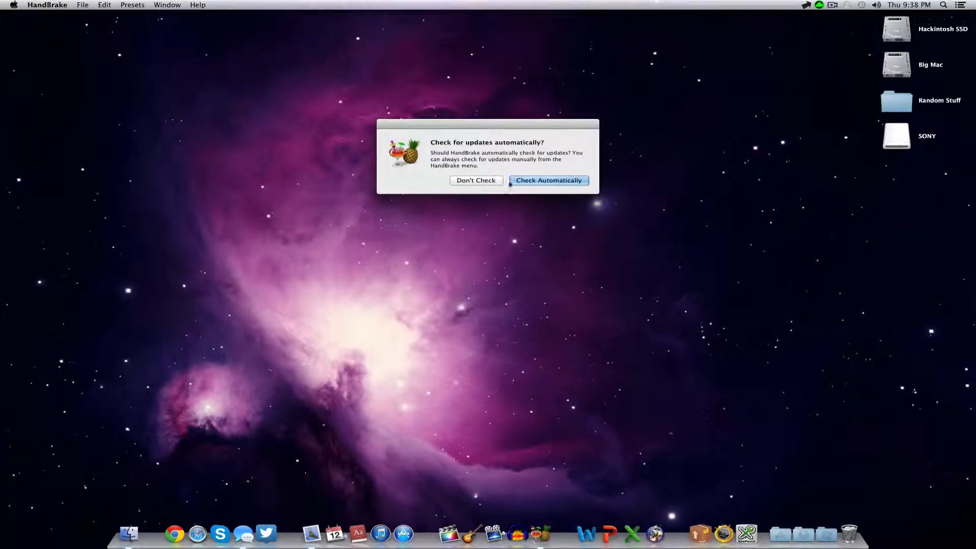
- Answer HandBrake's automatic update check prompt
click(548, 180)
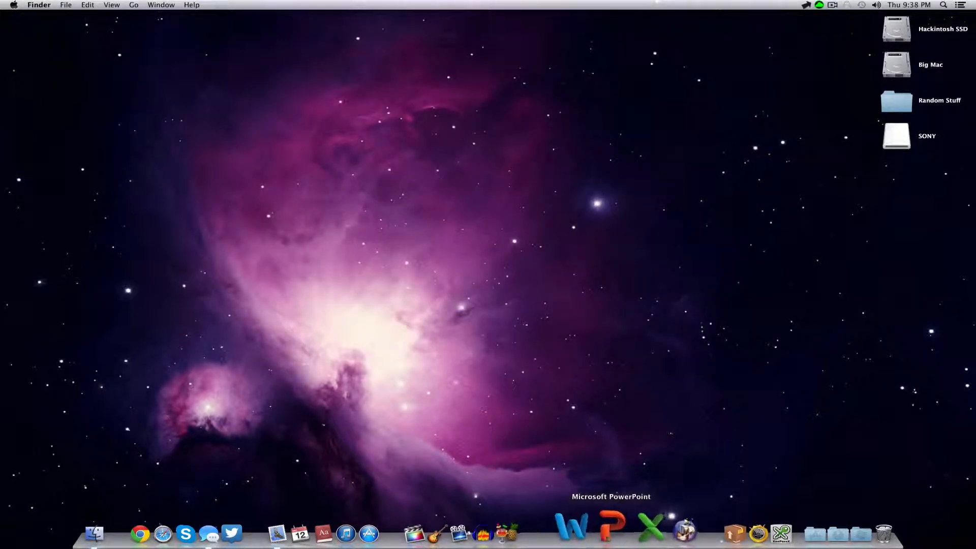
mouse_move(578, 538)
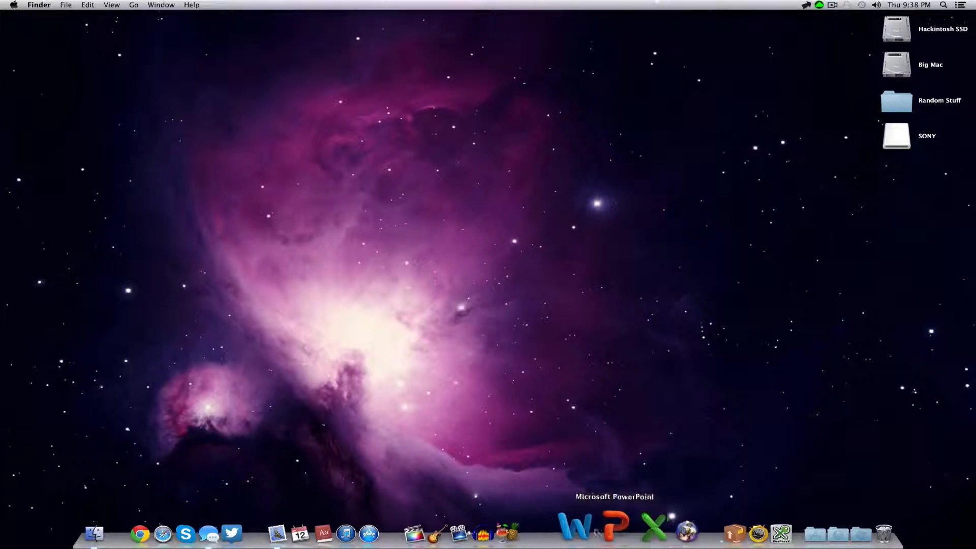
- Launch Word, create a blank Document1, and view the Tables and Review tabs
click(572, 534)
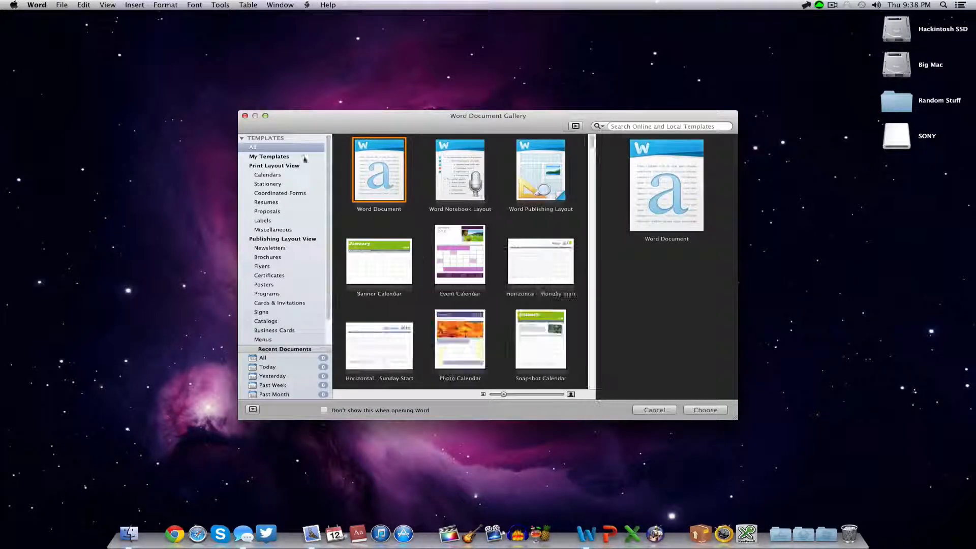
click(705, 410)
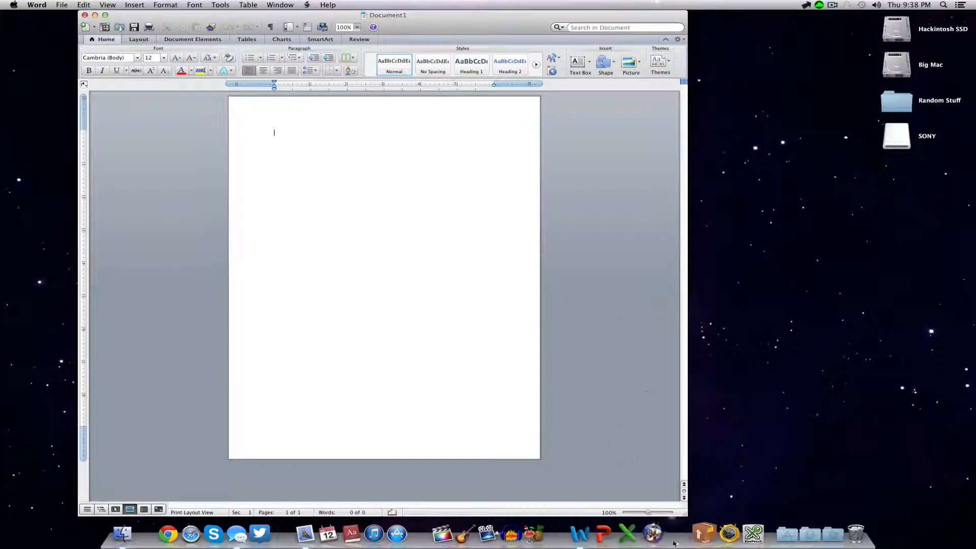
mouse_move(581, 530)
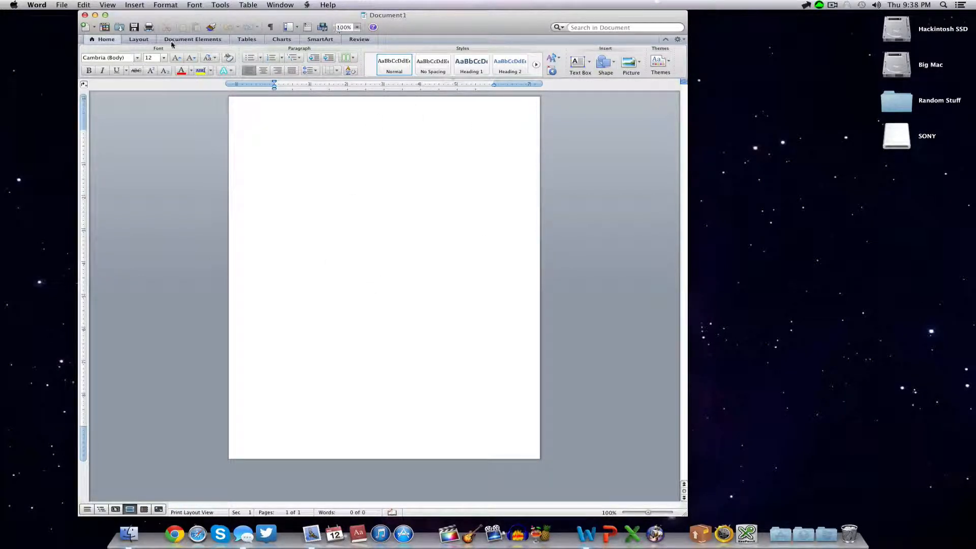
click(246, 39)
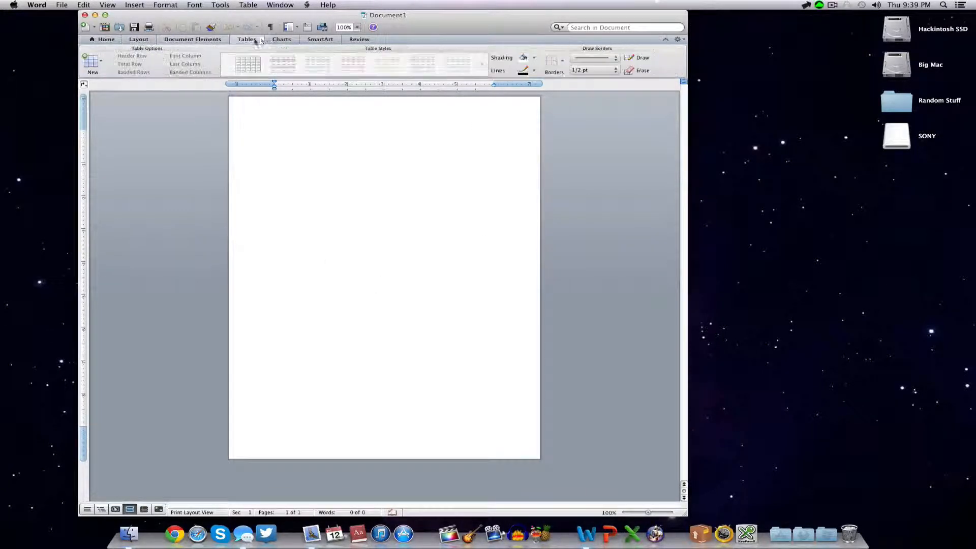
click(359, 39)
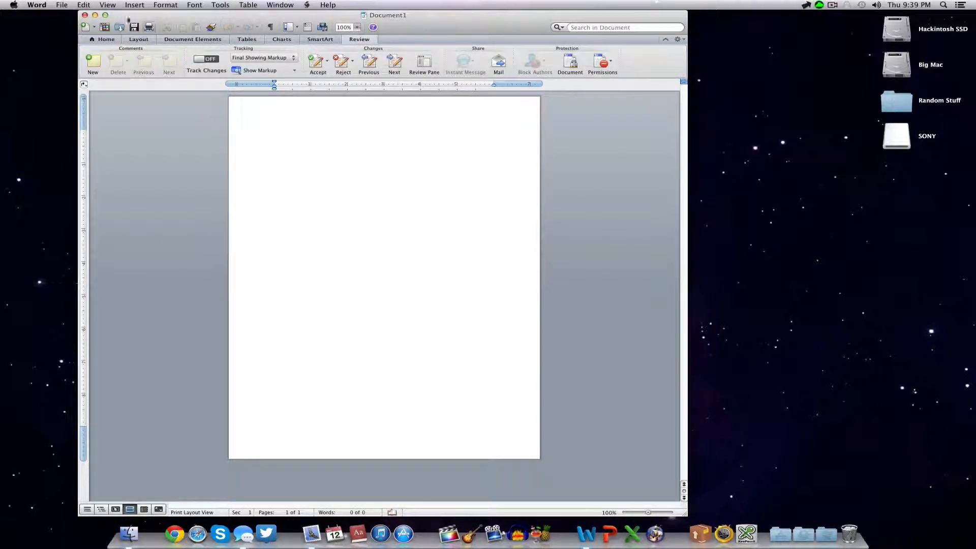
- Browse Word's Word and View menus, then quit Word
click(36, 4)
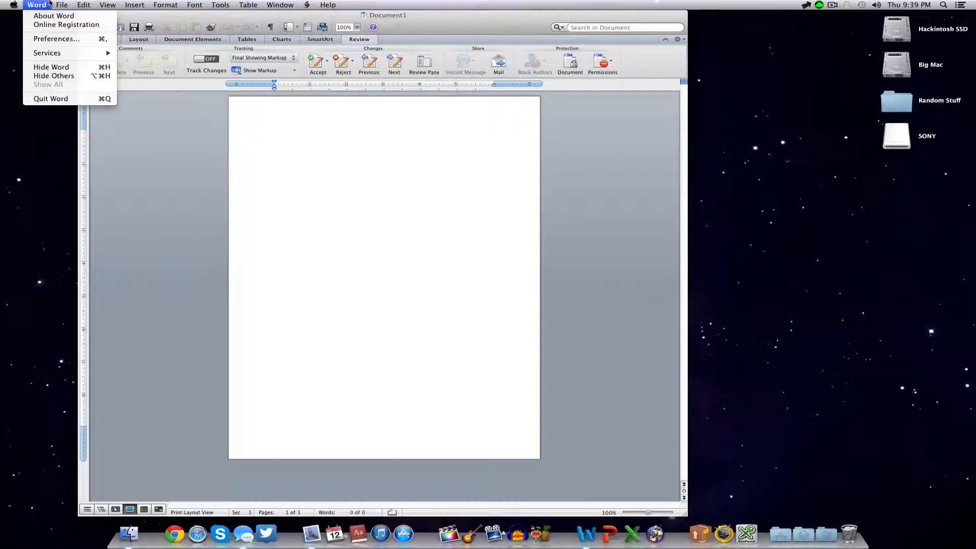
click(104, 5)
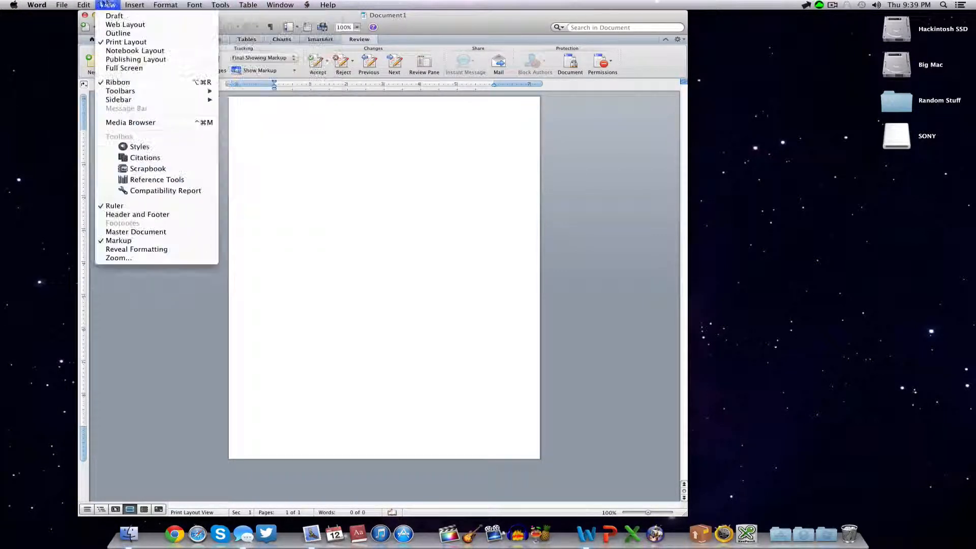
click(36, 4)
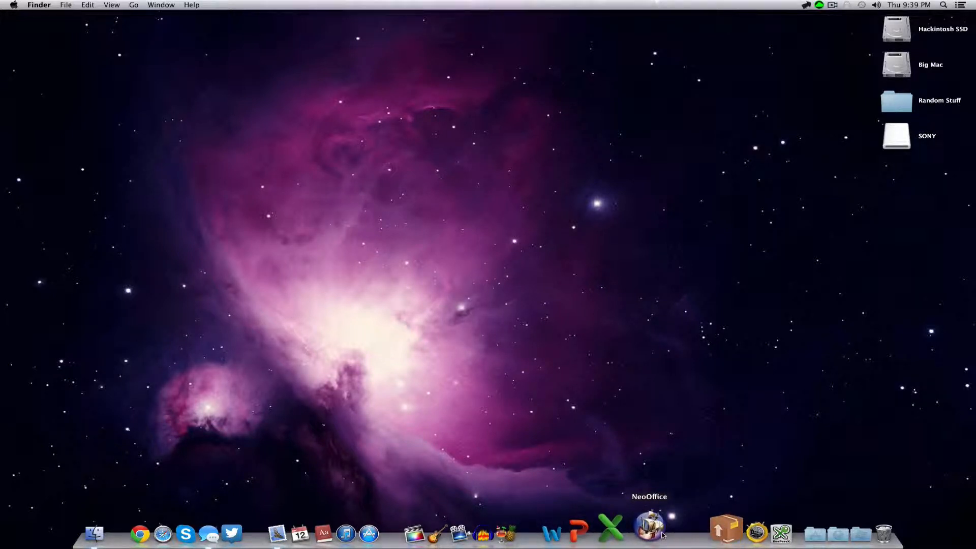
- Launch NeoOffice Writer on Untitled 1, open and close the Tools menu, then quit
click(647, 532)
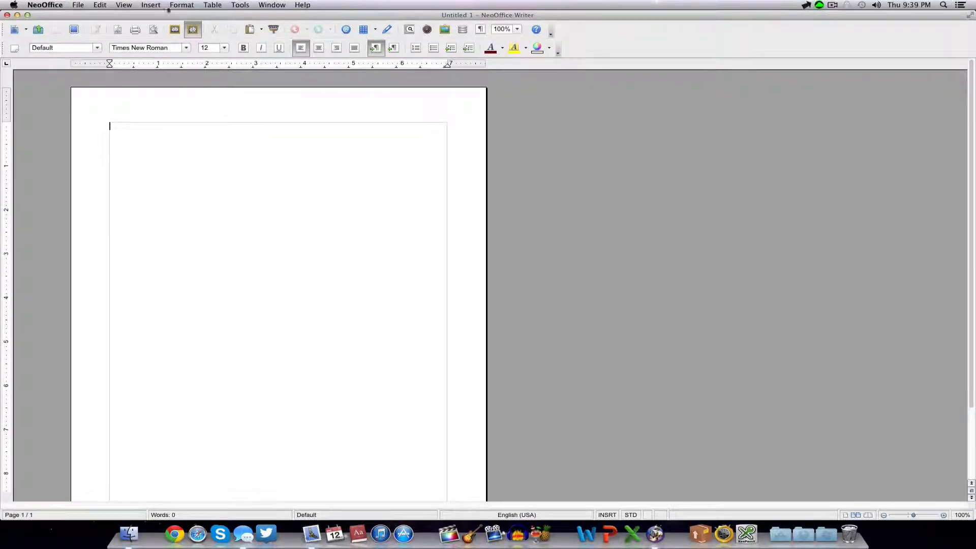
click(240, 4)
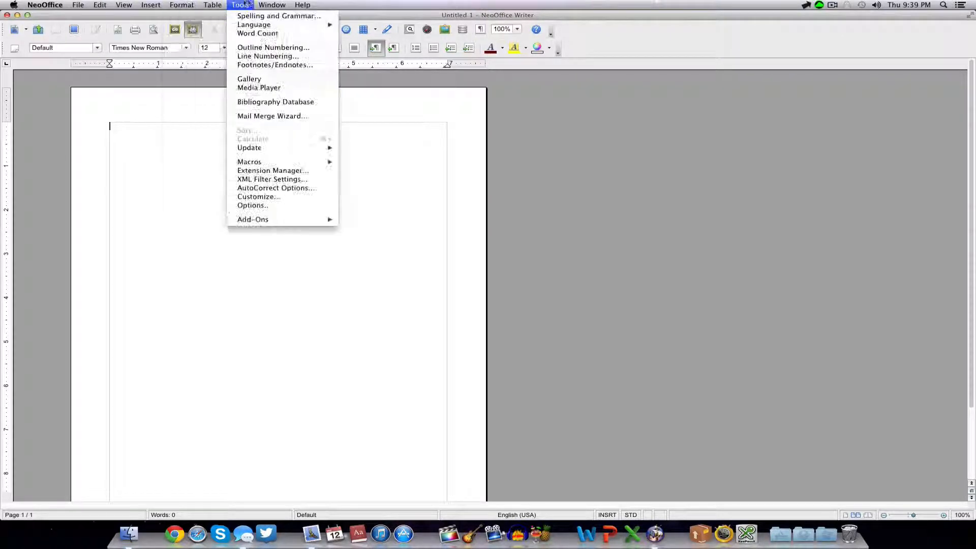
click(45, 5)
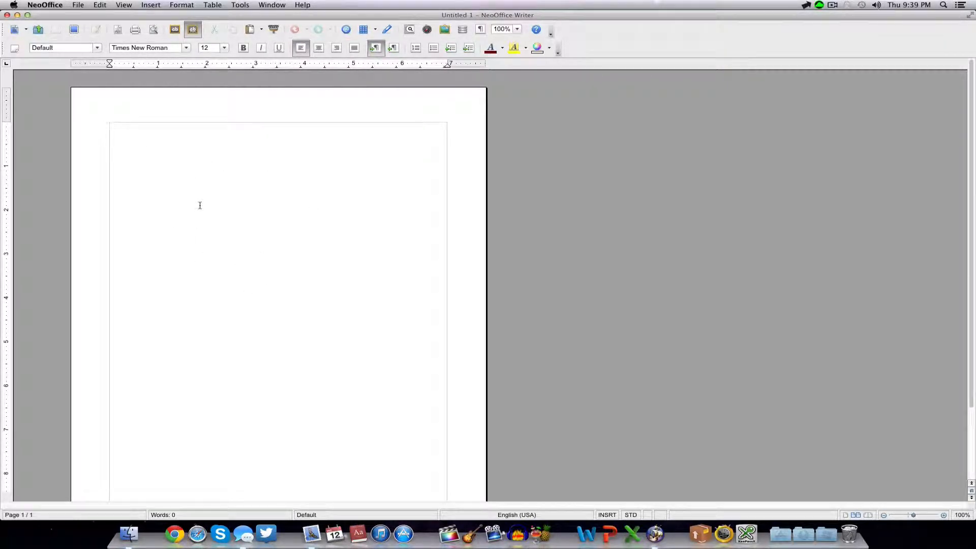
mouse_move(136, 141)
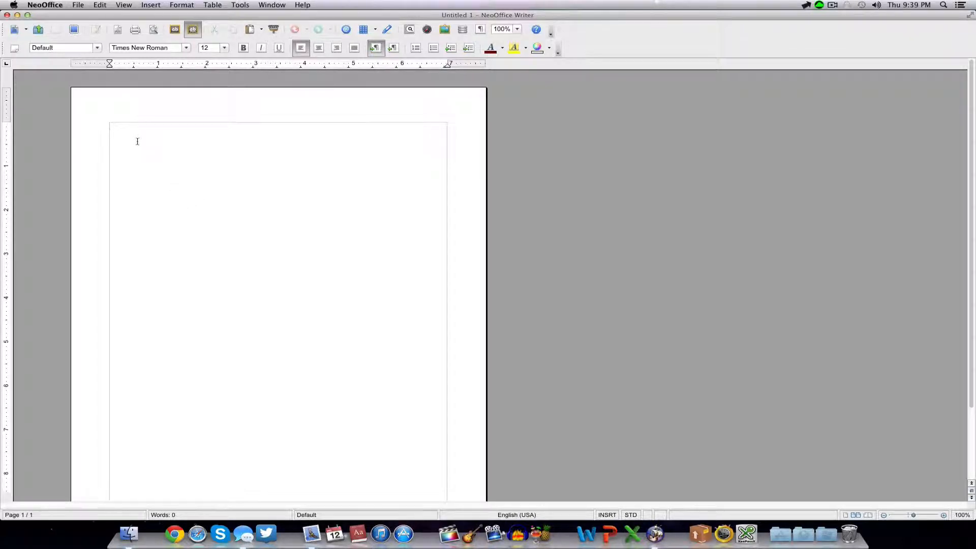
mouse_move(594, 538)
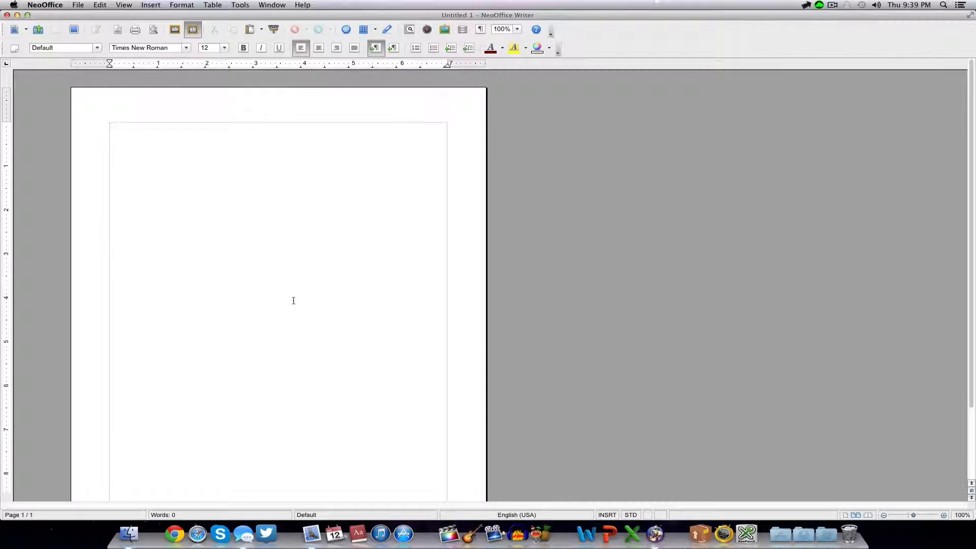
click(45, 4)
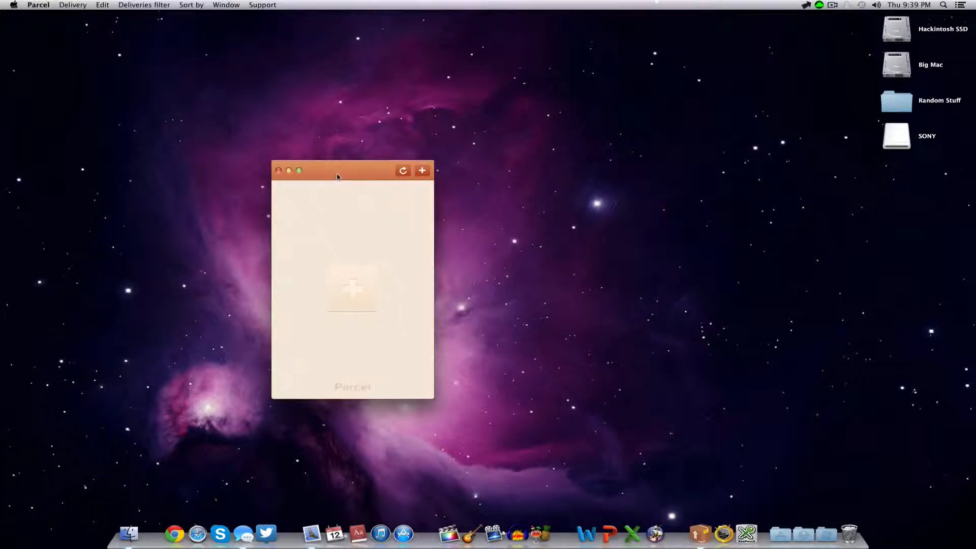
- Drag Parcel's empty deliveries window up and to the right in two moves
drag(336, 171, 411, 100)
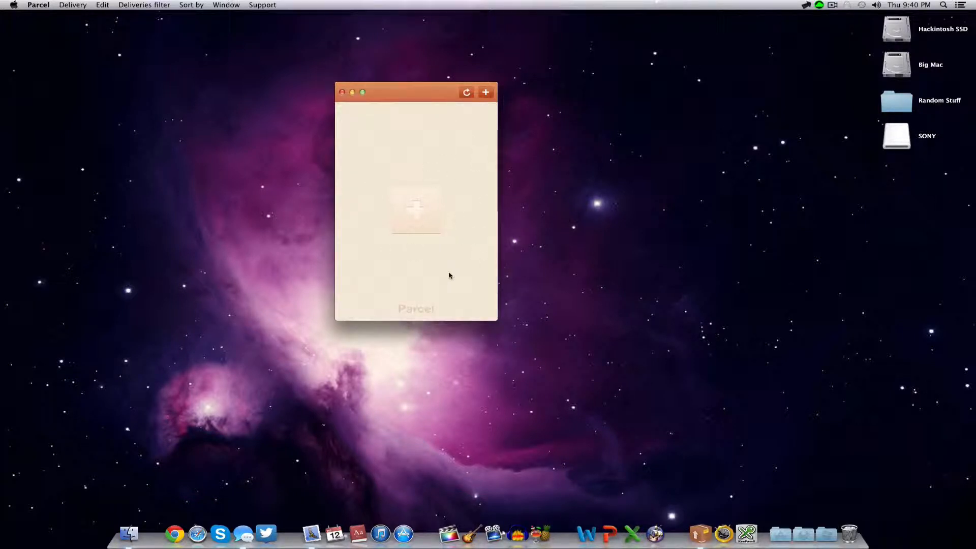
drag(415, 92, 501, 67)
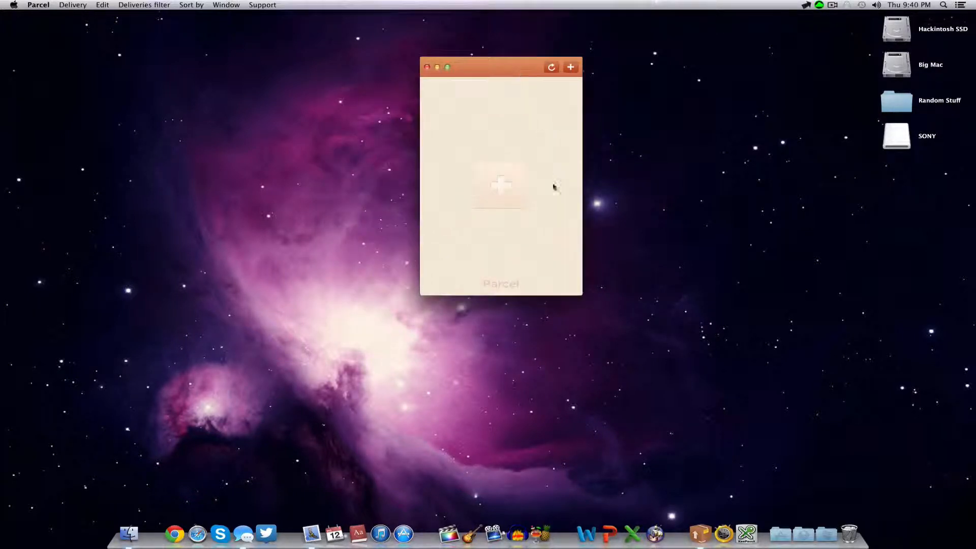
click(427, 67)
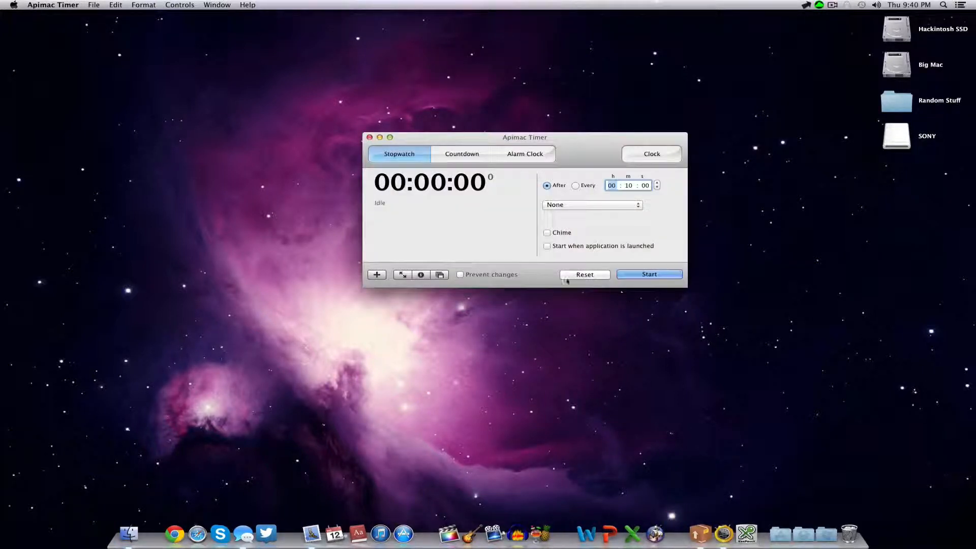
- Reposition the Apimac Timer window, switch to Alarm Clock mode, then quit
drag(525, 137, 502, 146)
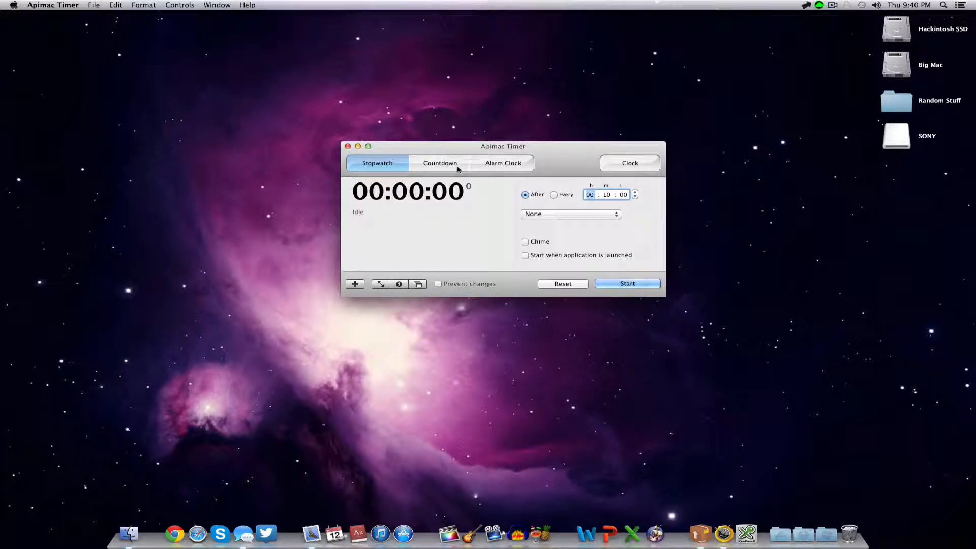
click(503, 163)
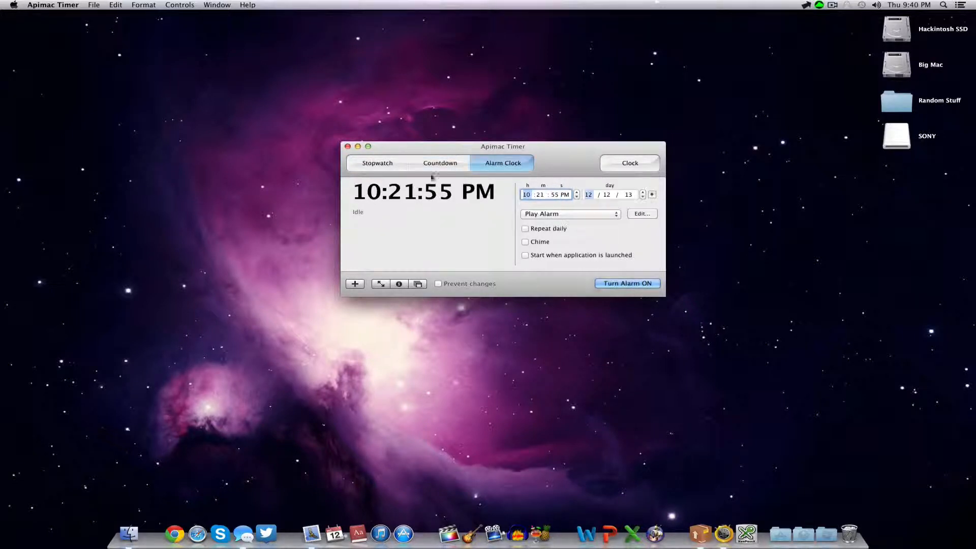
click(53, 4)
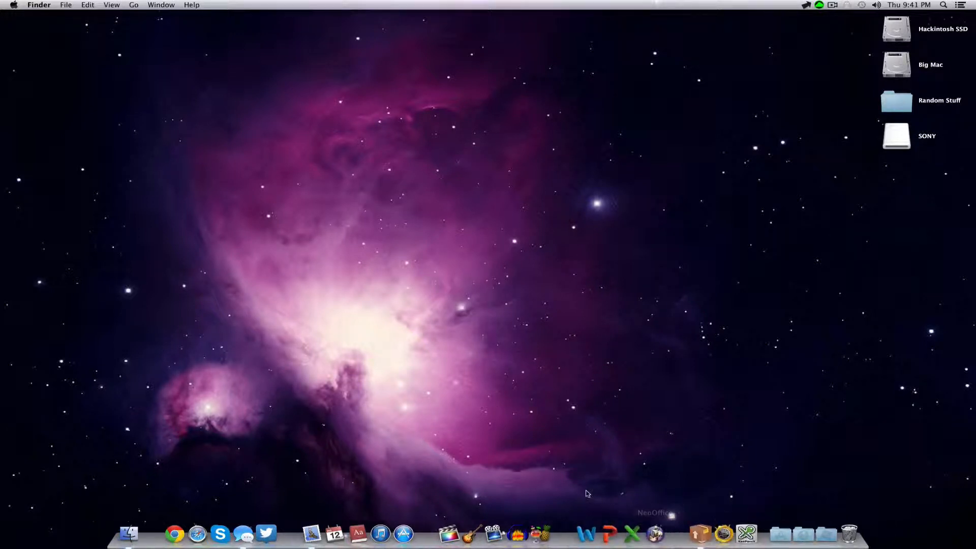
mouse_move(144, 336)
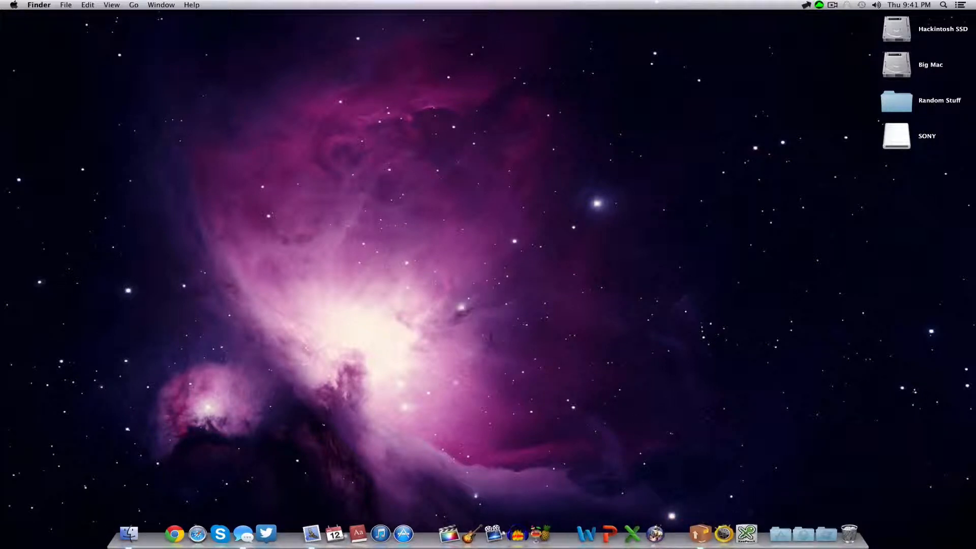
mouse_move(833, 14)
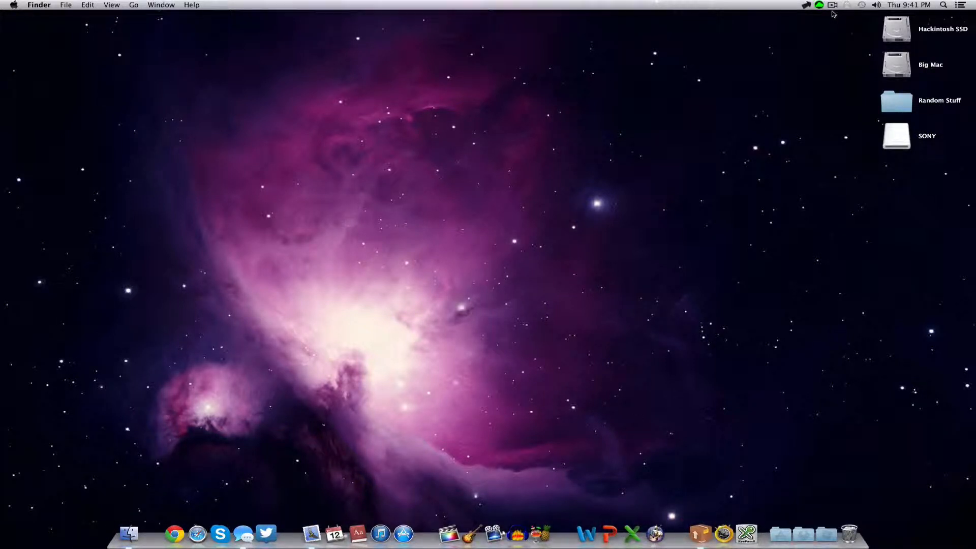